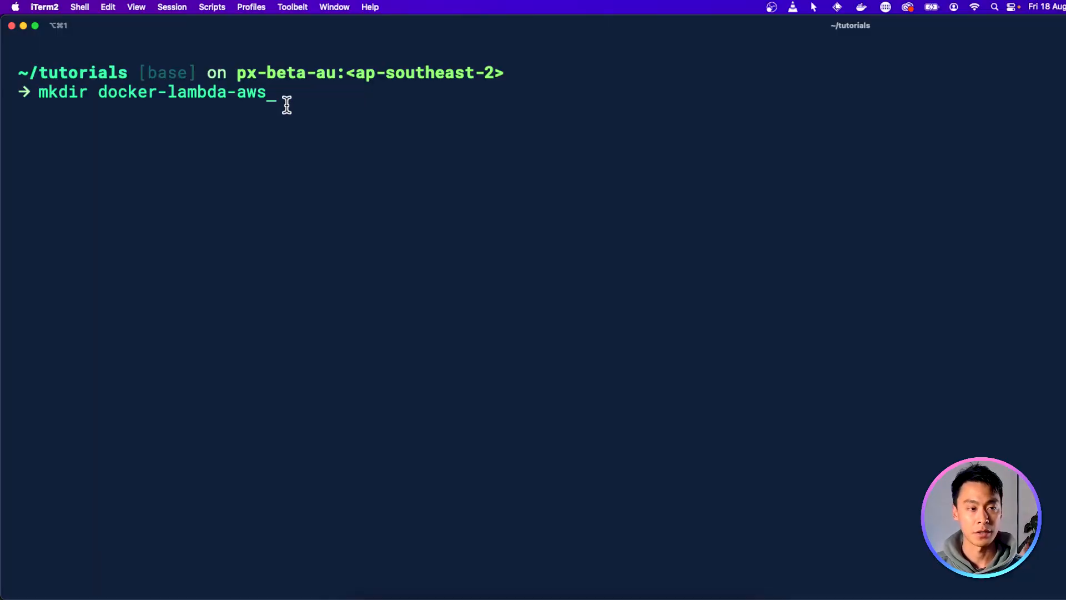
- Enter docker-lambda-aws, initialise a TypeScript CDK app, and open it in VS Code
{"action": "type", "text": "cd docker-lambda-aws/"}
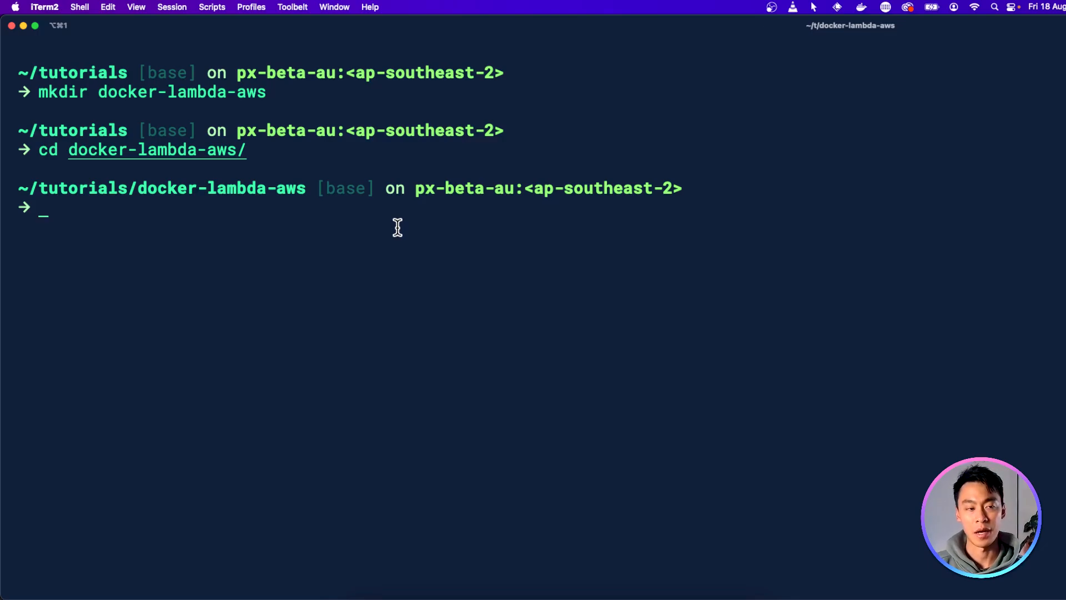
{"action": "type", "text": "cdk init app --language typescript"}
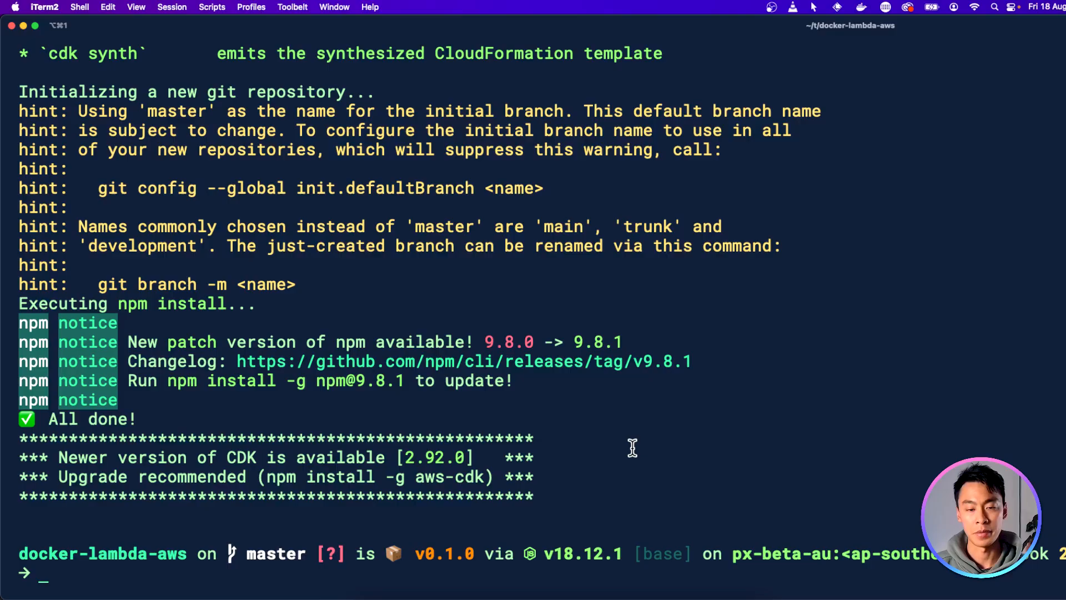
{"action": "type", "text": "code ."}
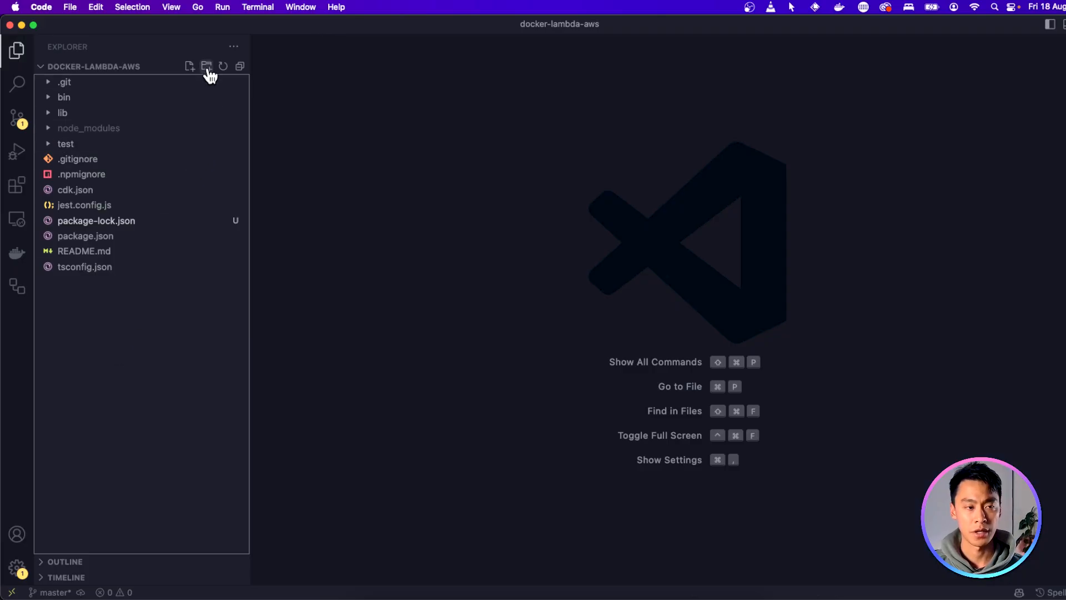
- Create the image and image/src folders and a main.py file inside src
{"action": "left_click", "coordinate": [207, 66]}
{"action": "type", "text": "image"}
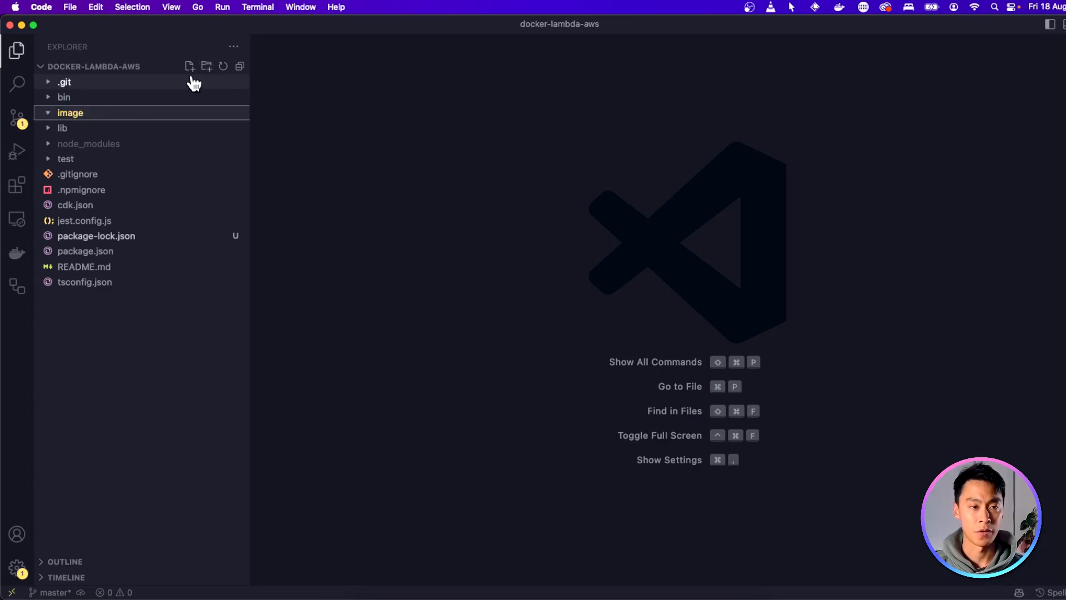
{"action": "left_click", "coordinate": [206, 66]}
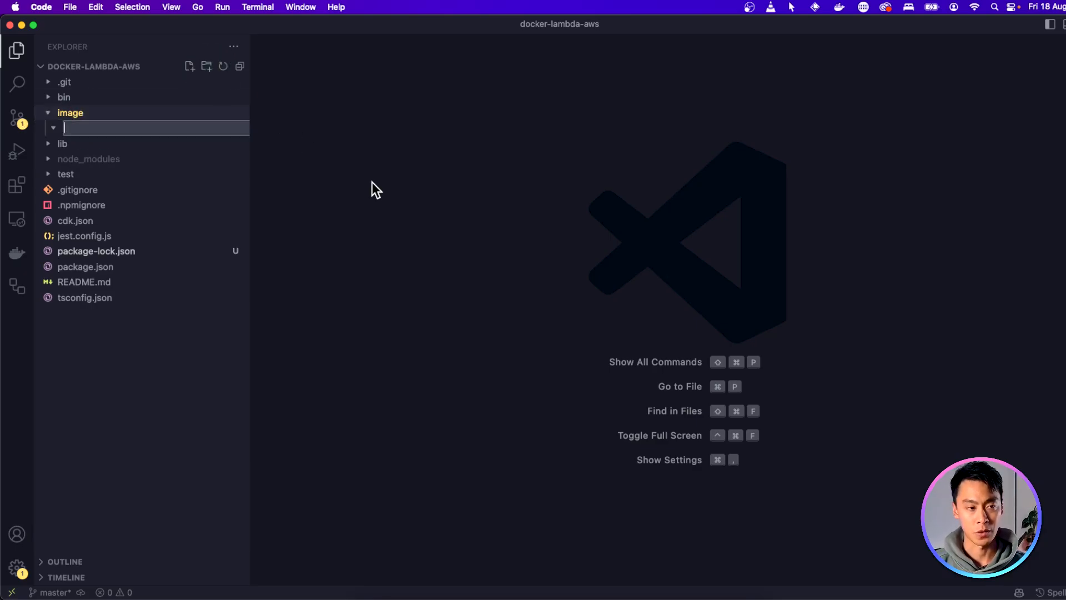
{"action": "type", "text": "src"}
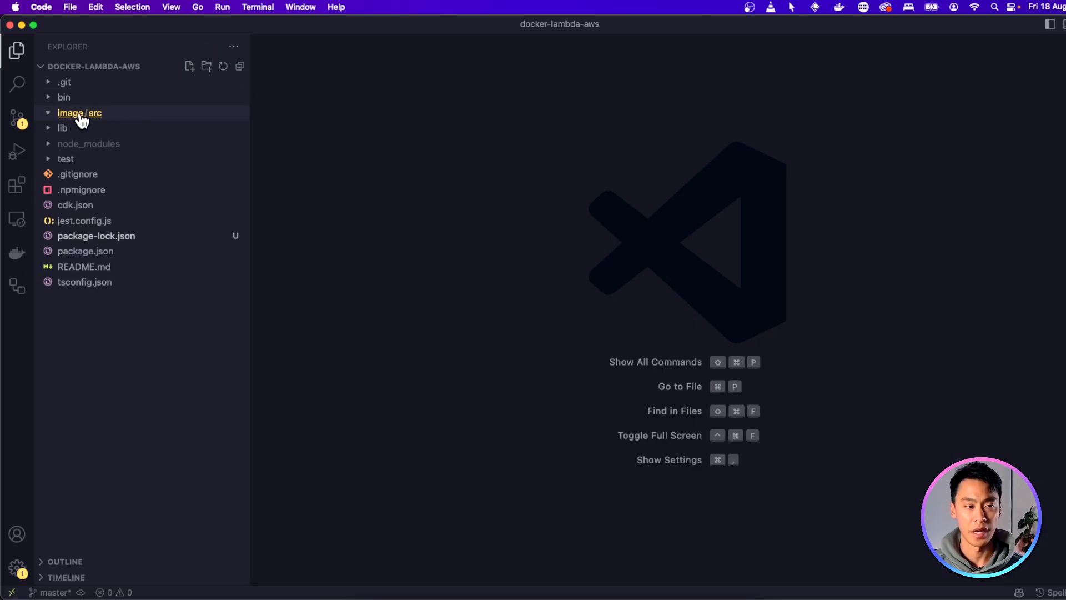
{"action": "mouse_move", "coordinate": [83, 117]}
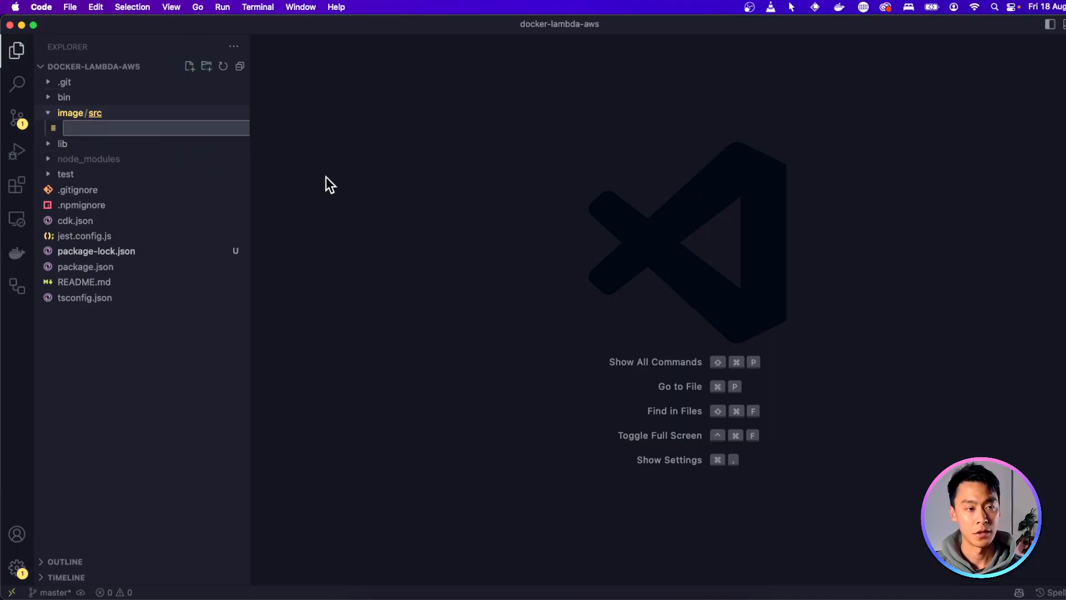
{"action": "type", "text": "main.py"}
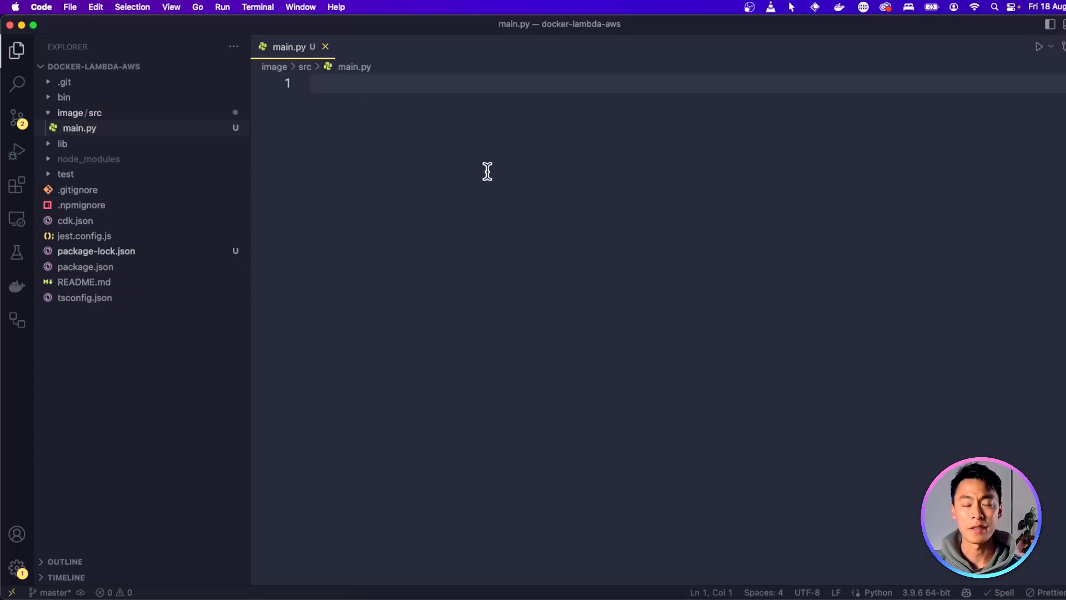
{"action": "mouse_move", "coordinate": [451, 170]}
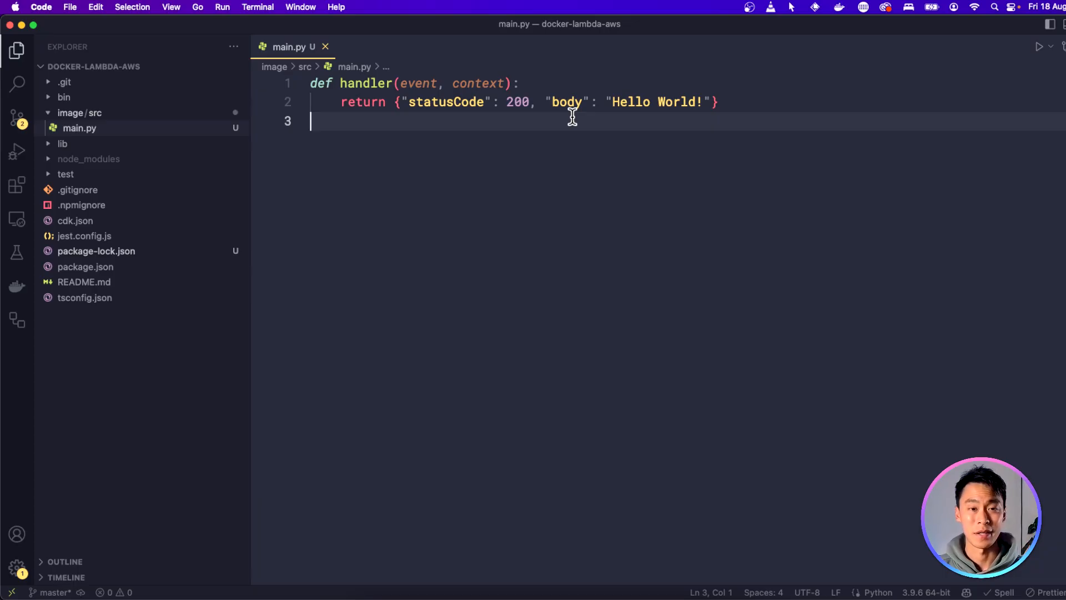
- Highlight the 'Hello World!' response body in the handler, then deselect it
{"action": "double_click", "coordinate": [650, 102]}
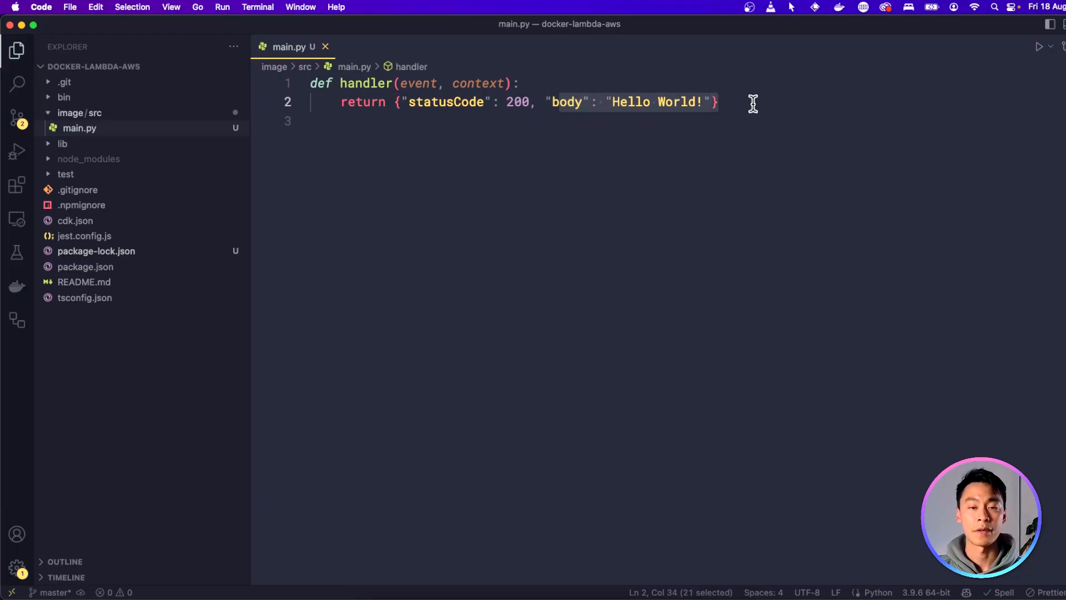
{"action": "left_click", "coordinate": [752, 103]}
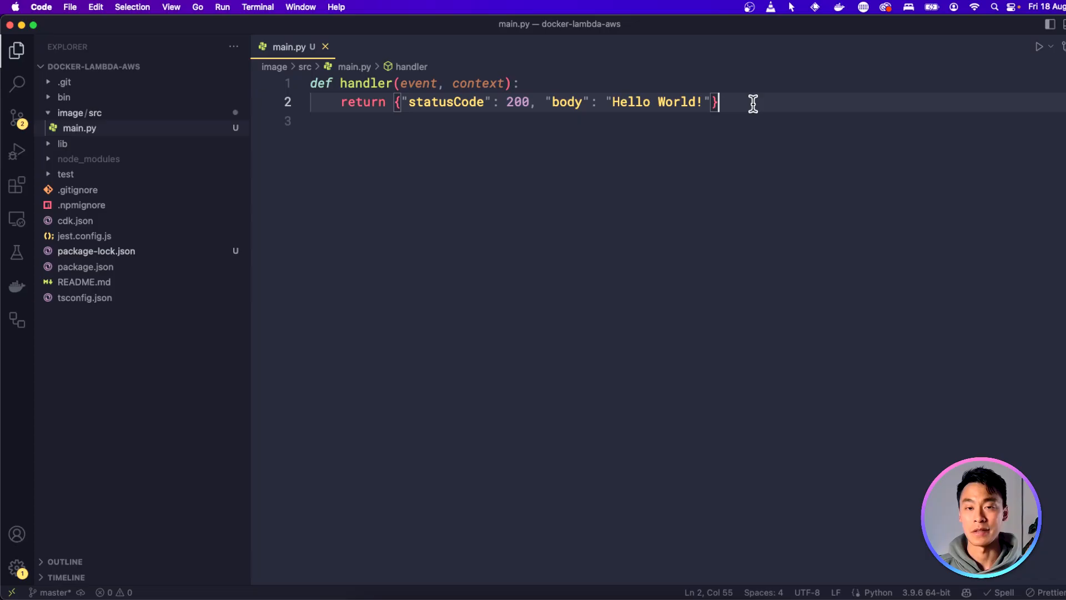
{"action": "mouse_move", "coordinate": [748, 110]}
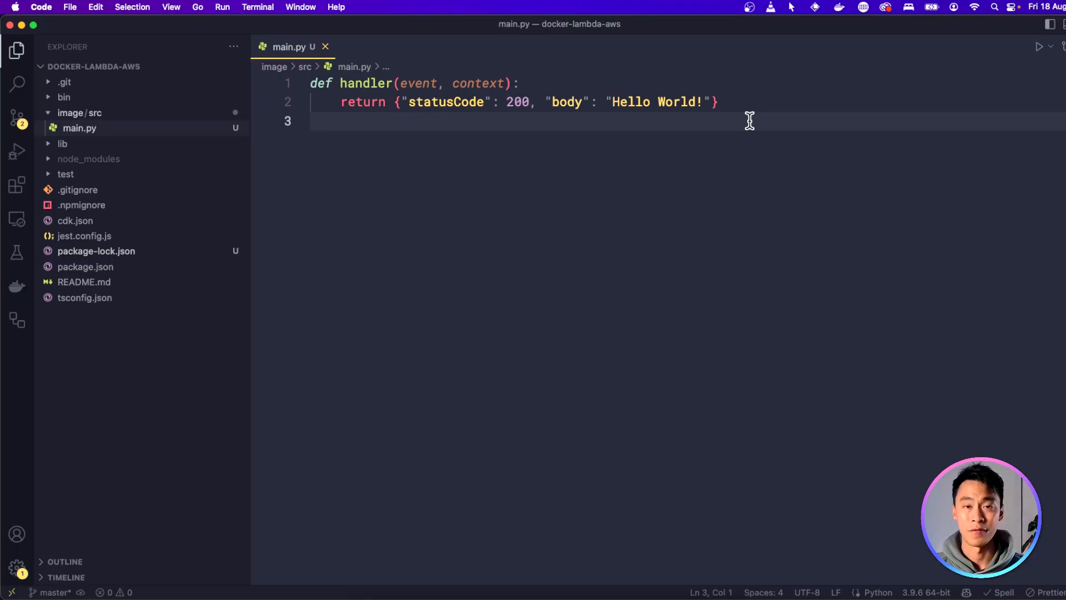
{"action": "mouse_move", "coordinate": [585, 313]}
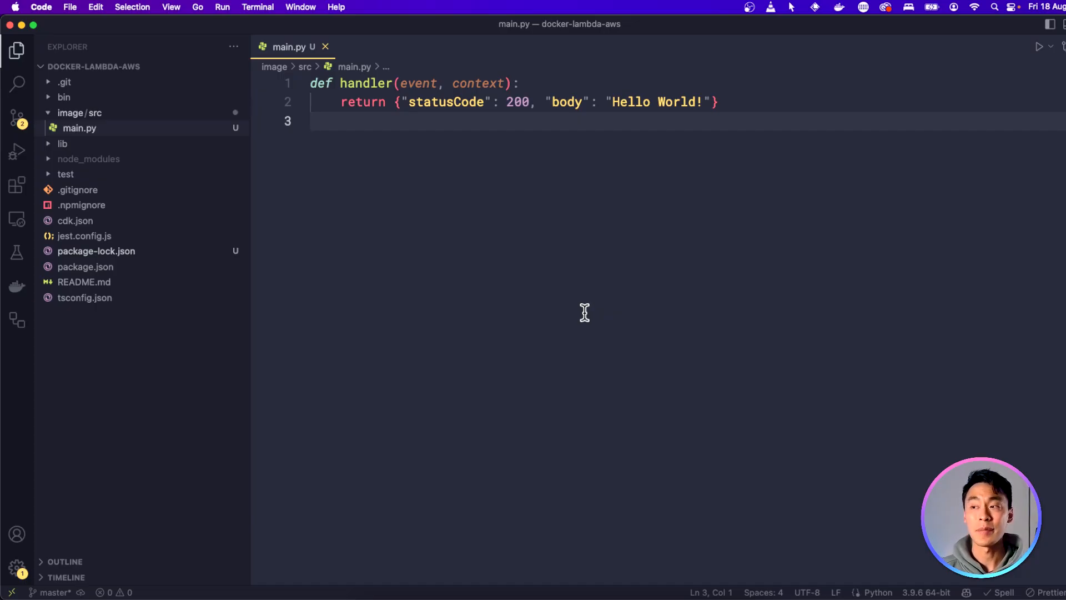
{"action": "mouse_move", "coordinate": [509, 106]}
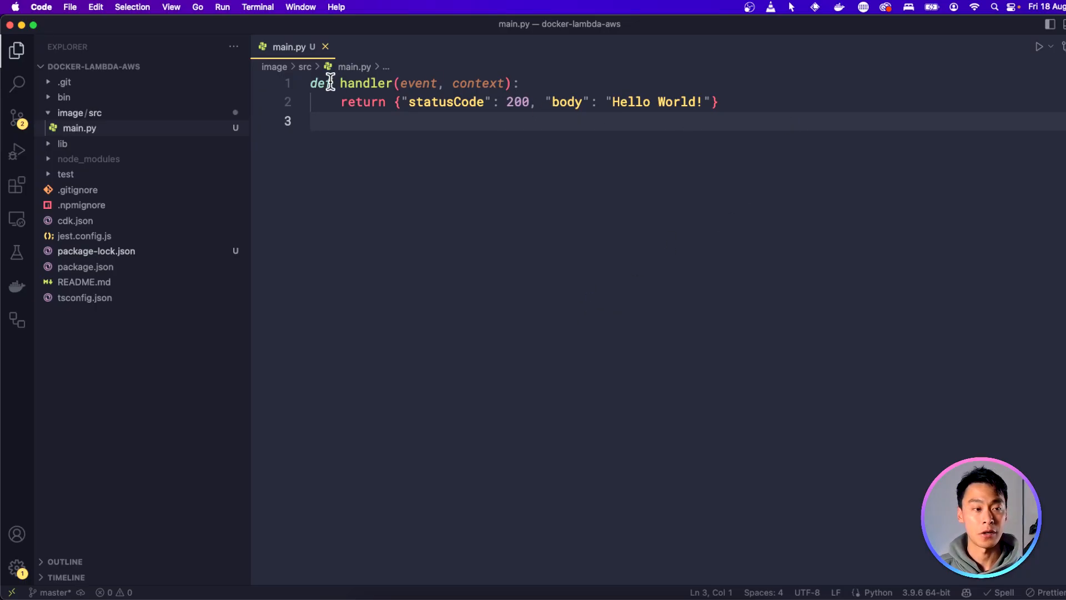
- Add requirements.txt to the image folder listing numpy, then return to main.py
{"action": "right_click", "coordinate": [72, 112]}
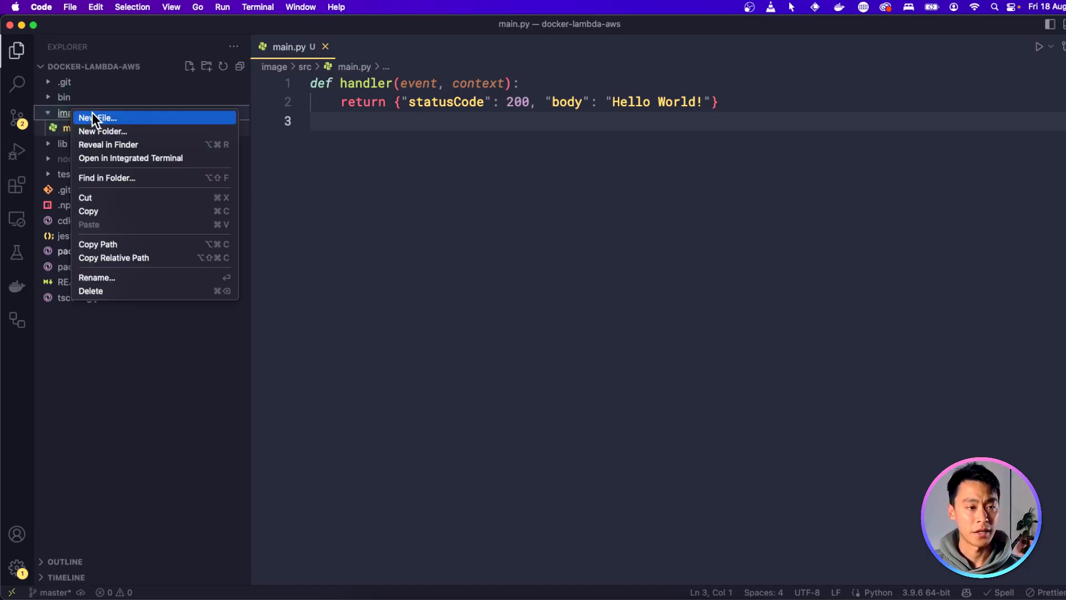
{"action": "left_click", "coordinate": [97, 117]}
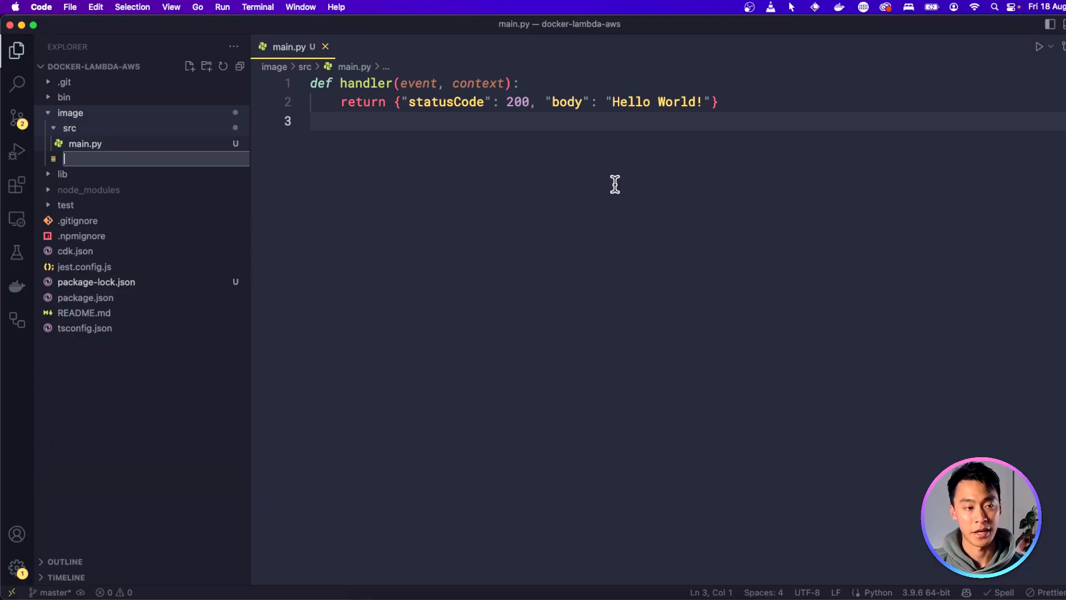
{"action": "type", "text": "requirements.t"}
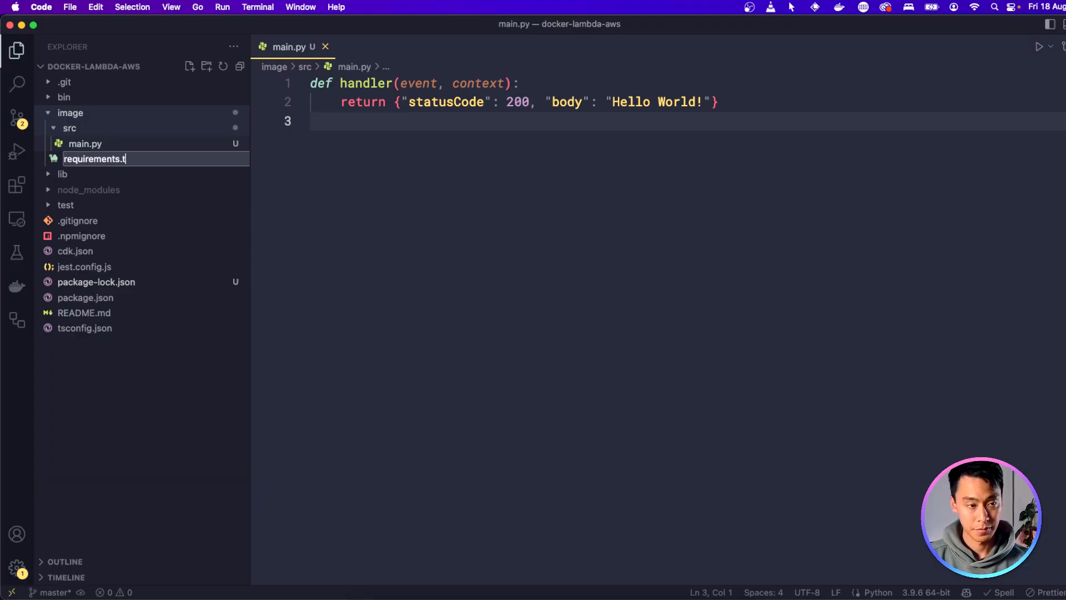
{"action": "key", "text": "Enter"}
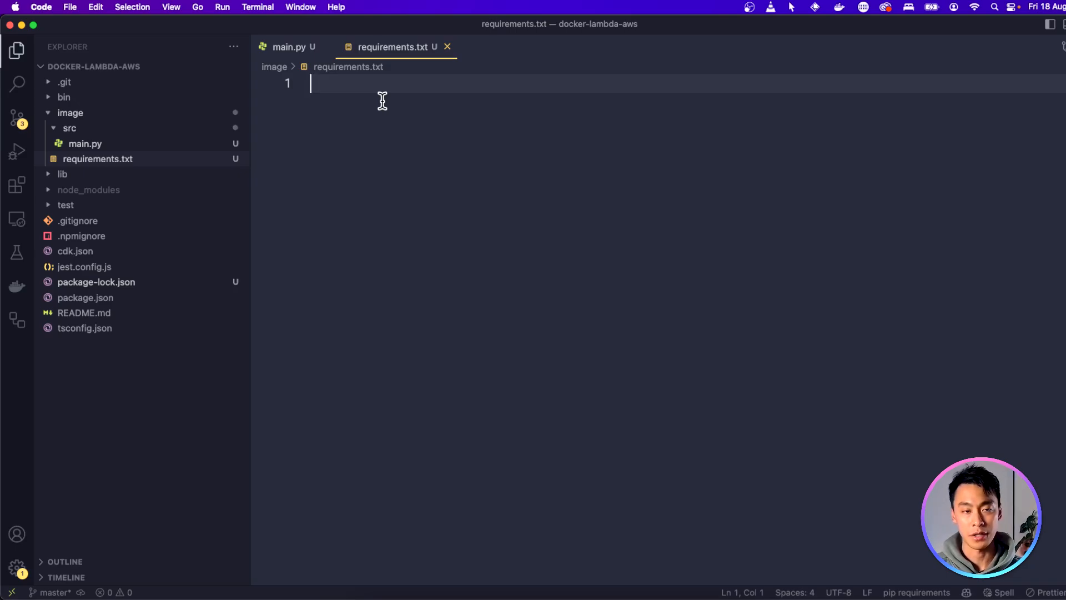
{"action": "type", "text": "numpy"}
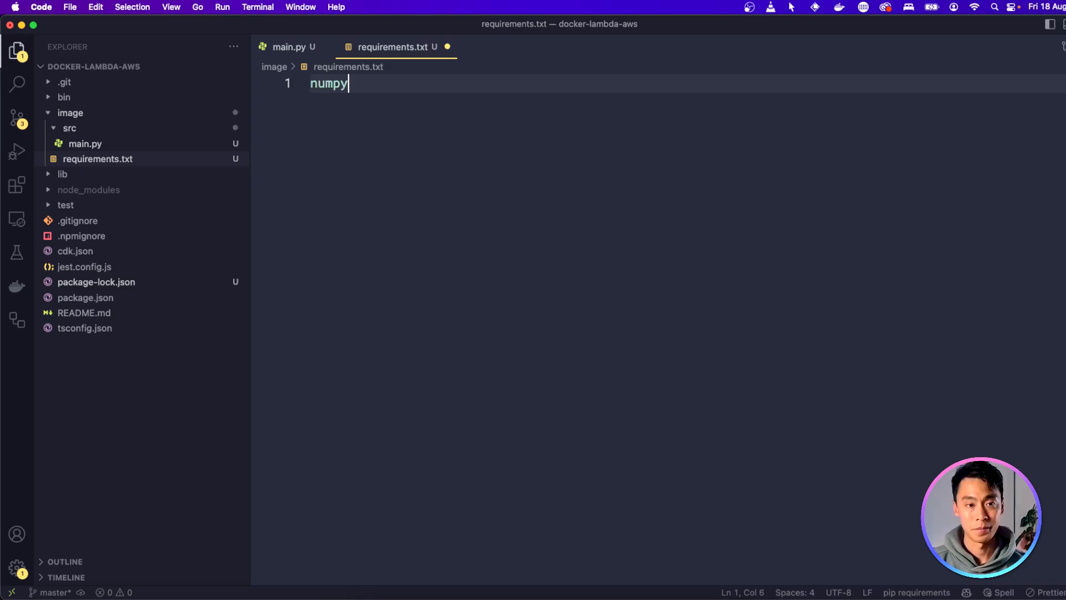
{"action": "left_click", "coordinate": [289, 46]}
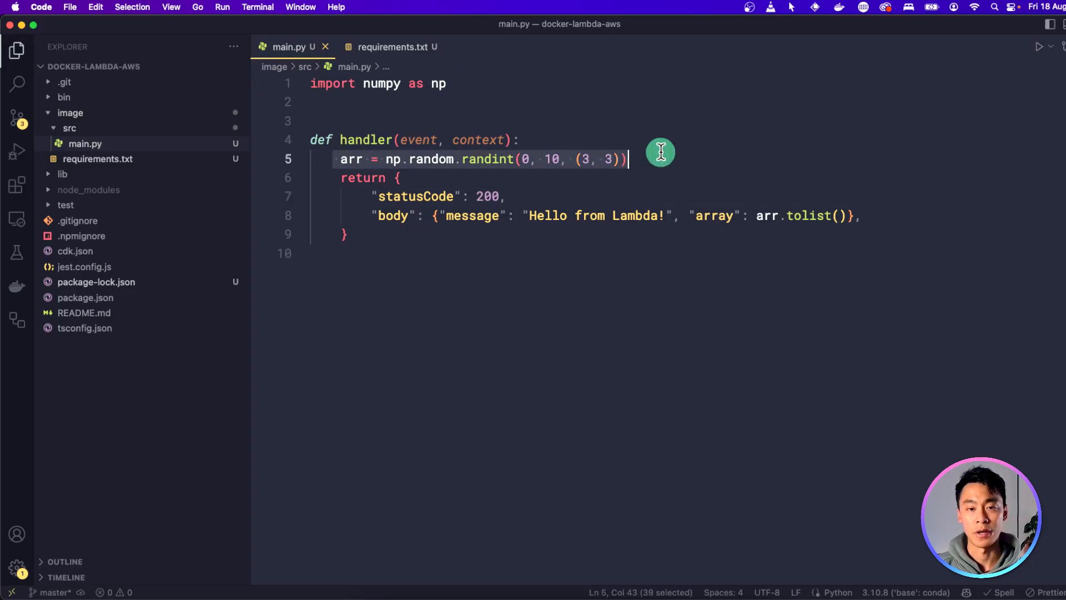
{"action": "left_click", "coordinate": [661, 216]}
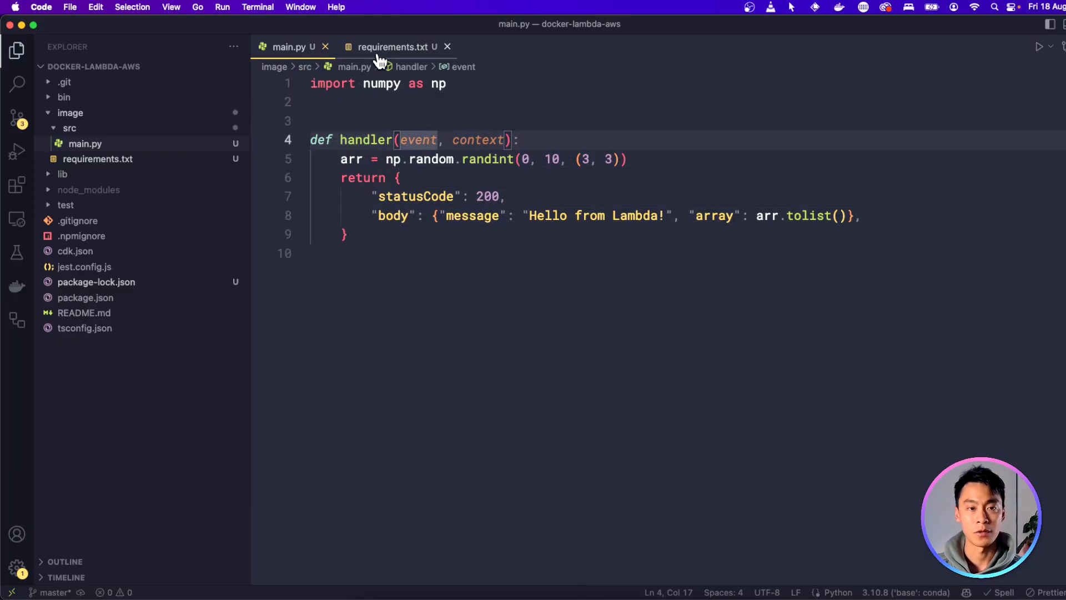
{"action": "left_click", "coordinate": [395, 46]}
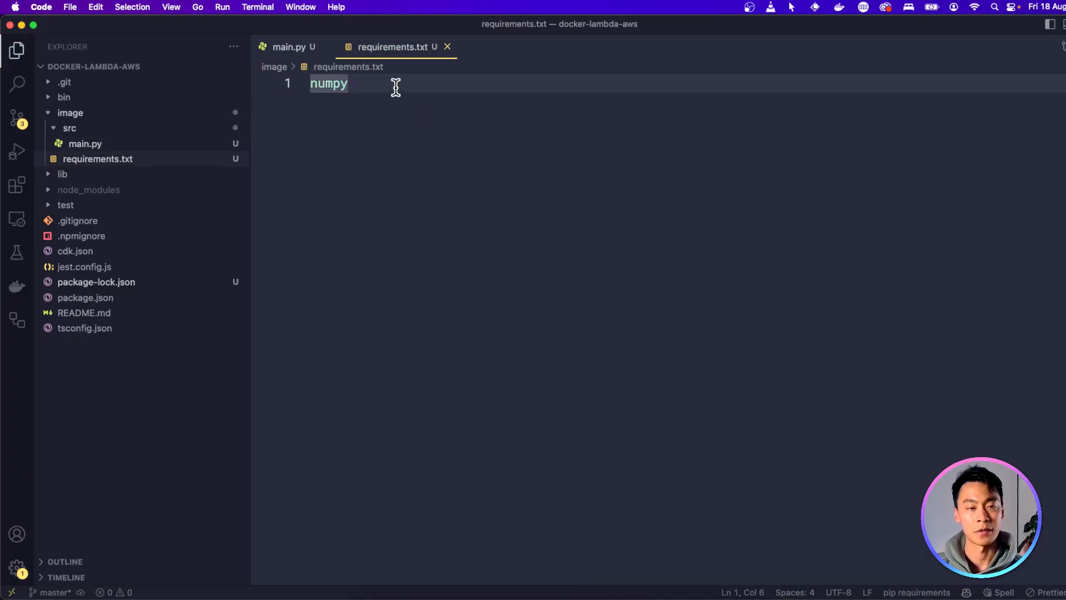
{"action": "left_click", "coordinate": [288, 47]}
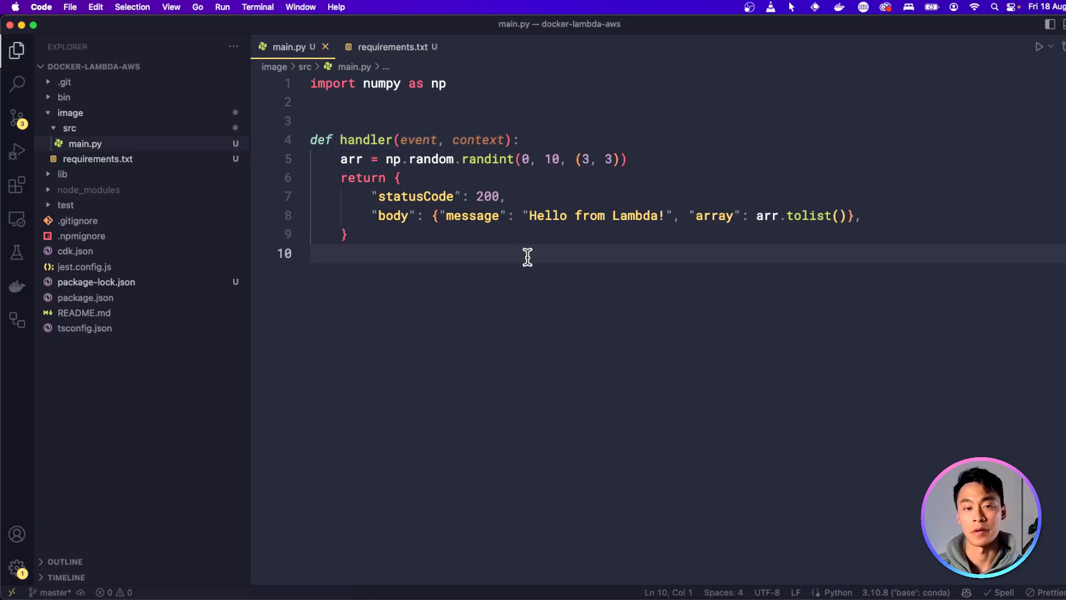
{"action": "mouse_move", "coordinate": [84, 118]}
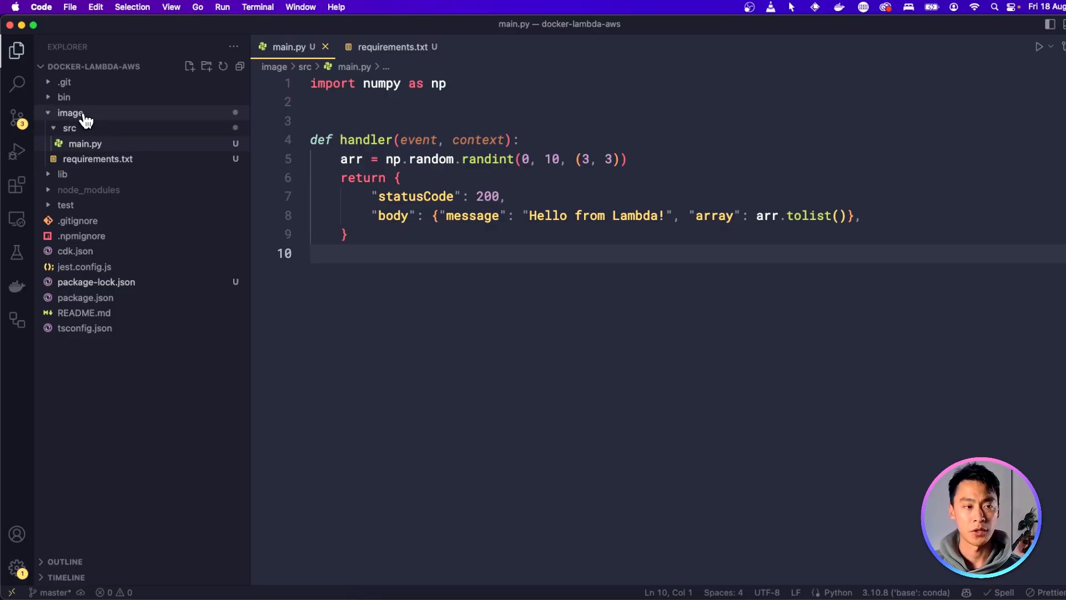
- Create a Dockerfile in image starting FROM public.ecr.aws/lambda/python:3.11
{"action": "right_click", "coordinate": [67, 112]}
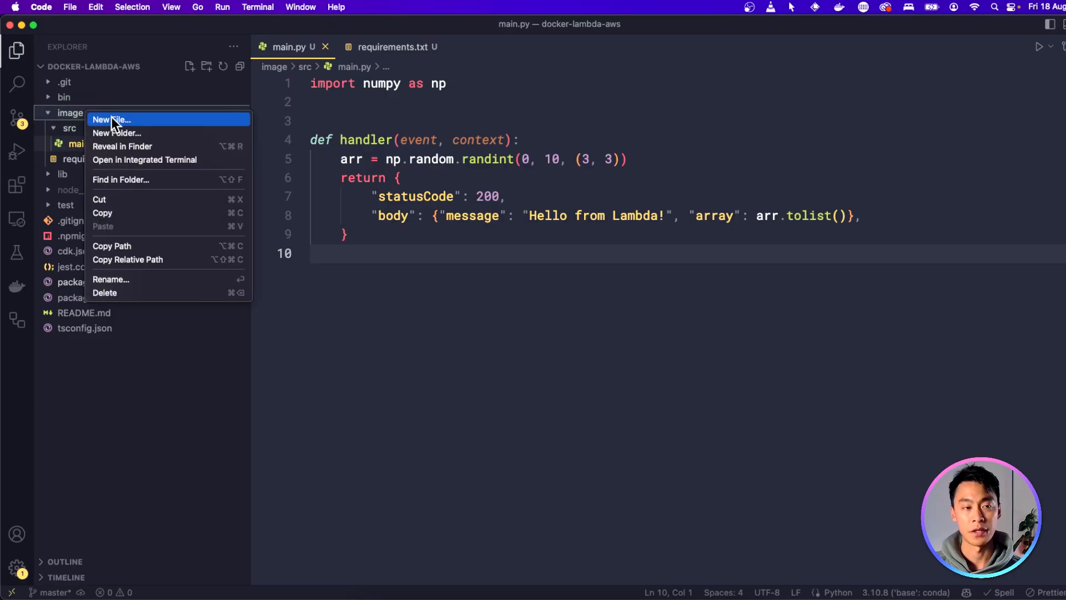
{"action": "left_click", "coordinate": [111, 119]}
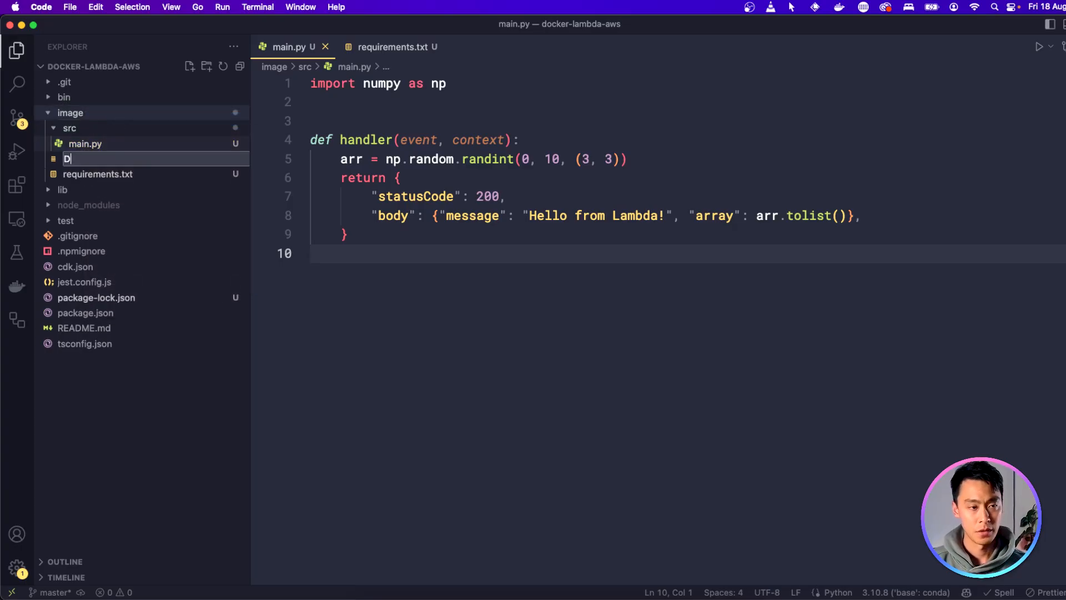
{"action": "type", "text": "ockerfile"}
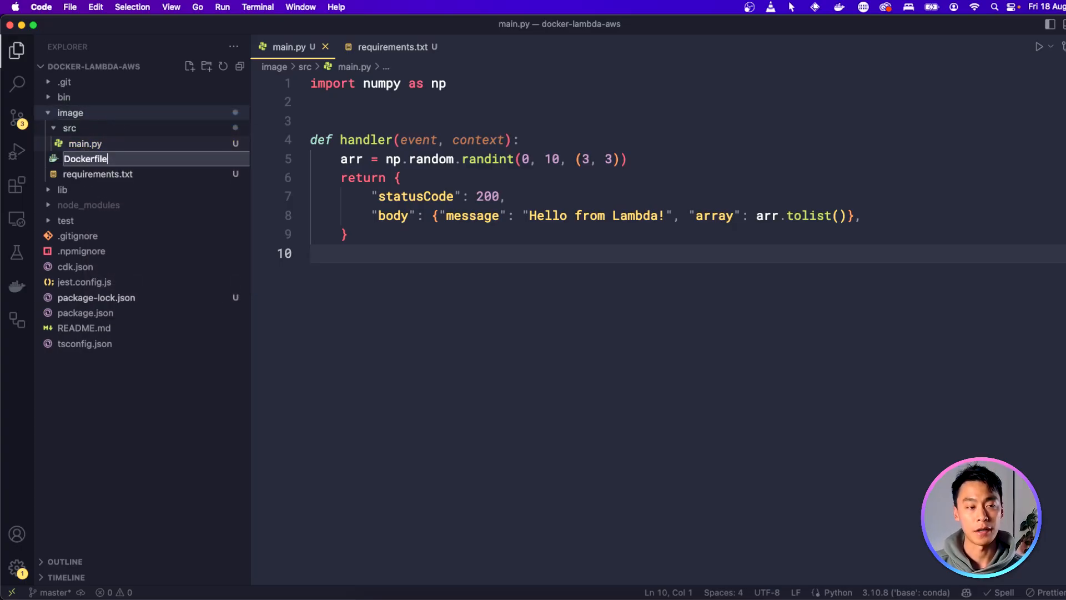
{"action": "key", "text": "Enter"}
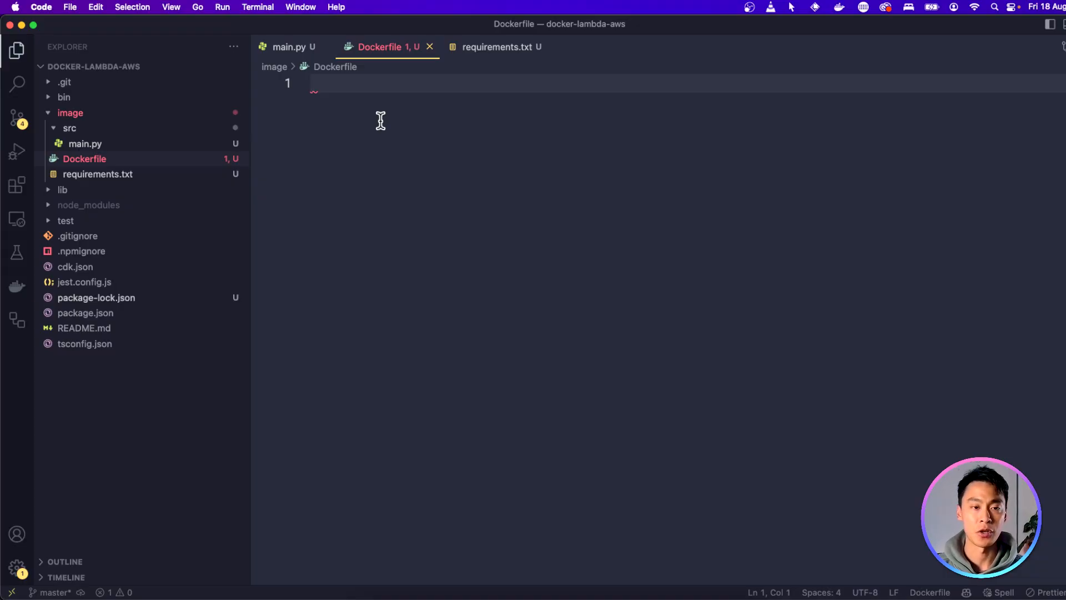
{"action": "type", "text": "FROM public.ecr.aws/lambda/python:3.11"}
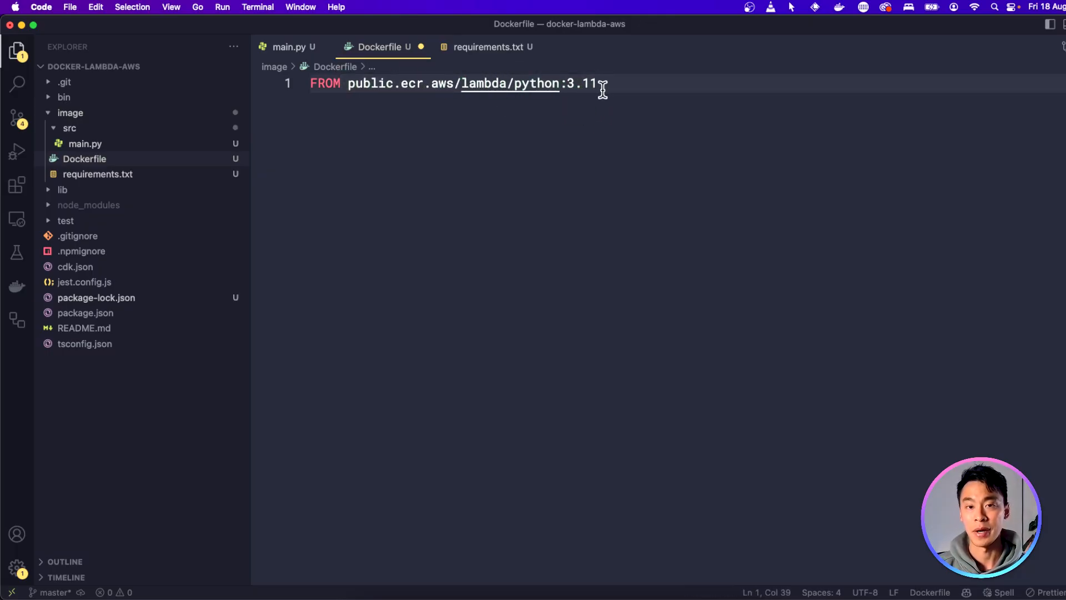
{"action": "left_click_drag", "start_coordinate": [599, 83], "coordinate": [354, 83]}
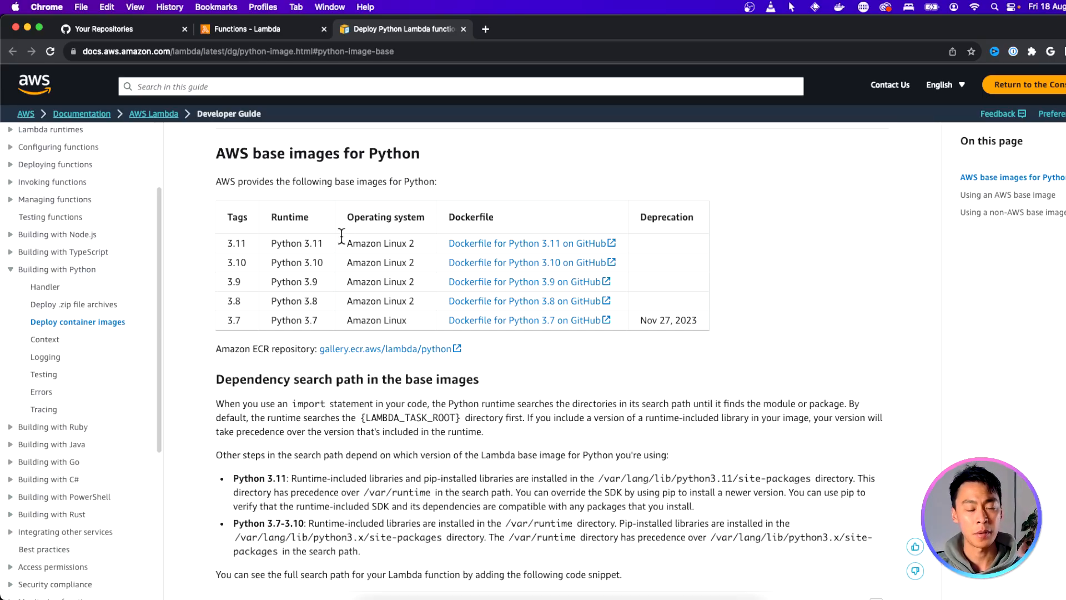
{"action": "mouse_move", "coordinate": [589, 316]}
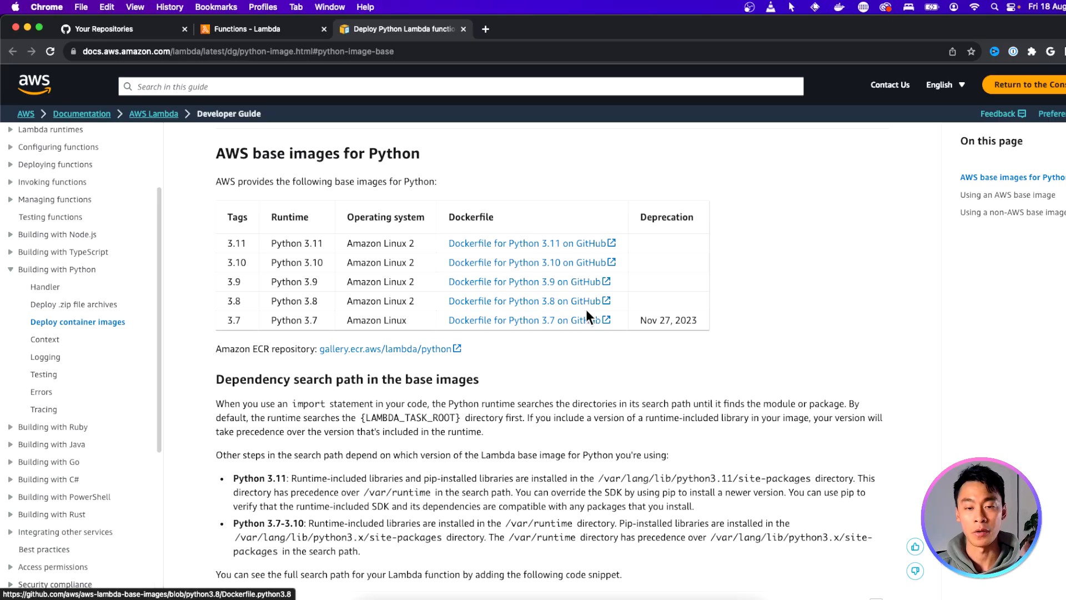
{"action": "mouse_move", "coordinate": [757, 255]}
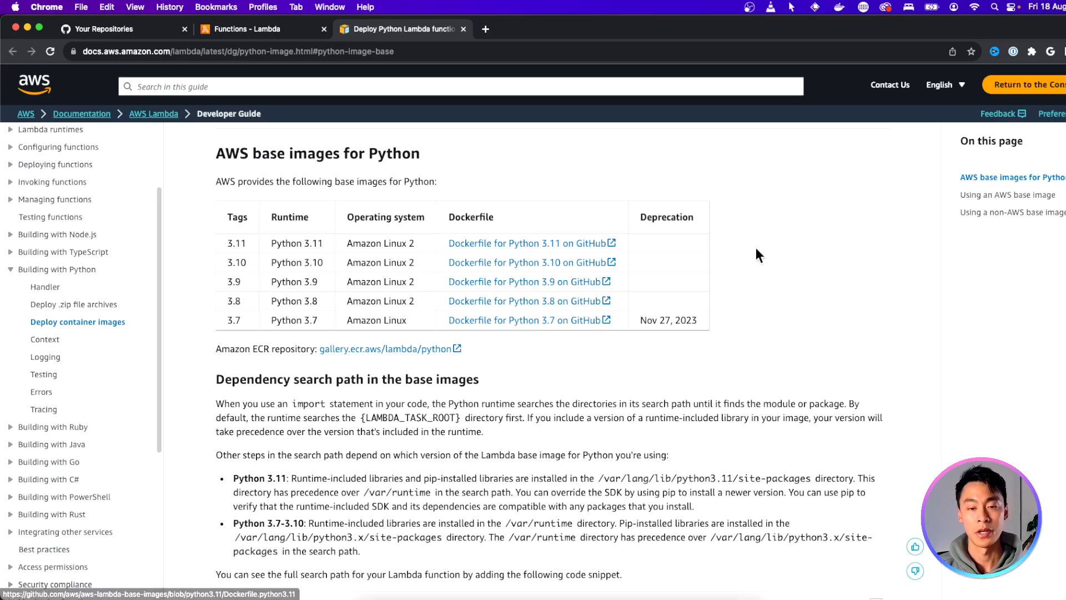
{"action": "mouse_move", "coordinate": [726, 273]}
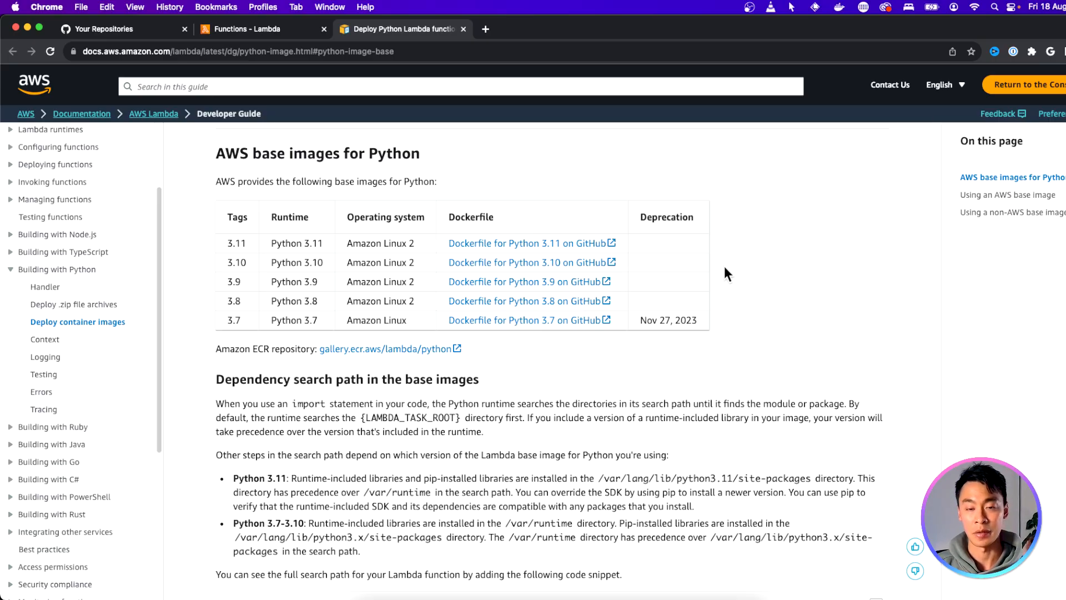
{"action": "mouse_move", "coordinate": [573, 247]}
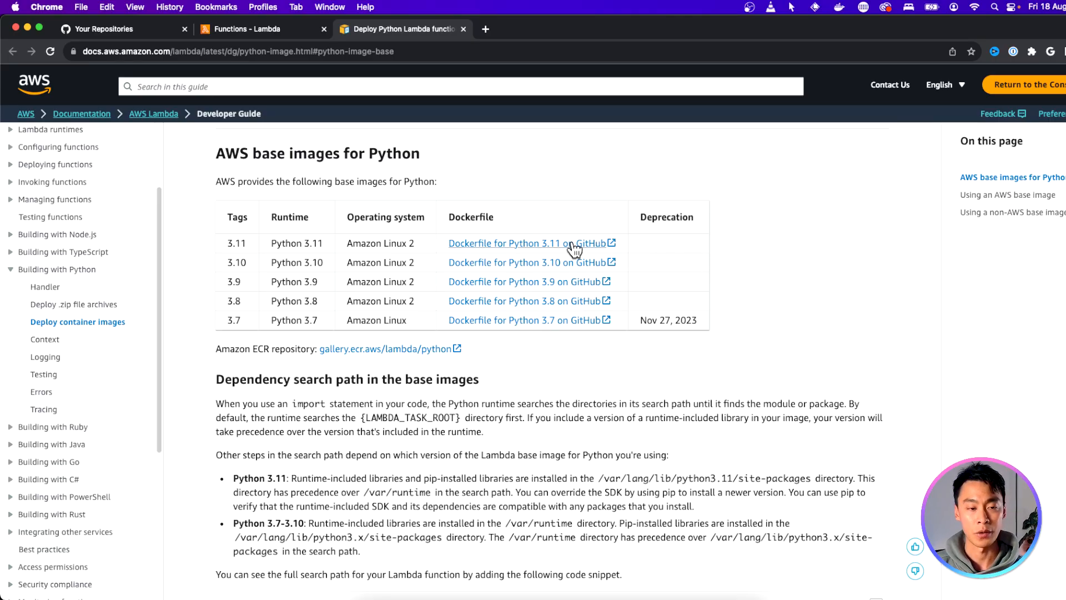
{"action": "mouse_move", "coordinate": [580, 250]}
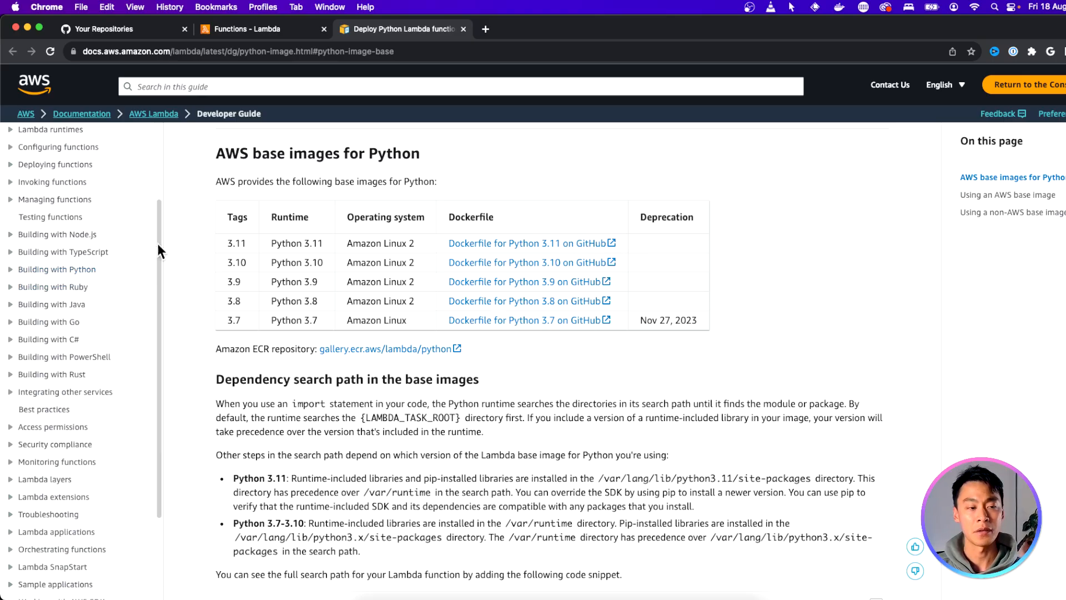
{"action": "mouse_move", "coordinate": [152, 241]}
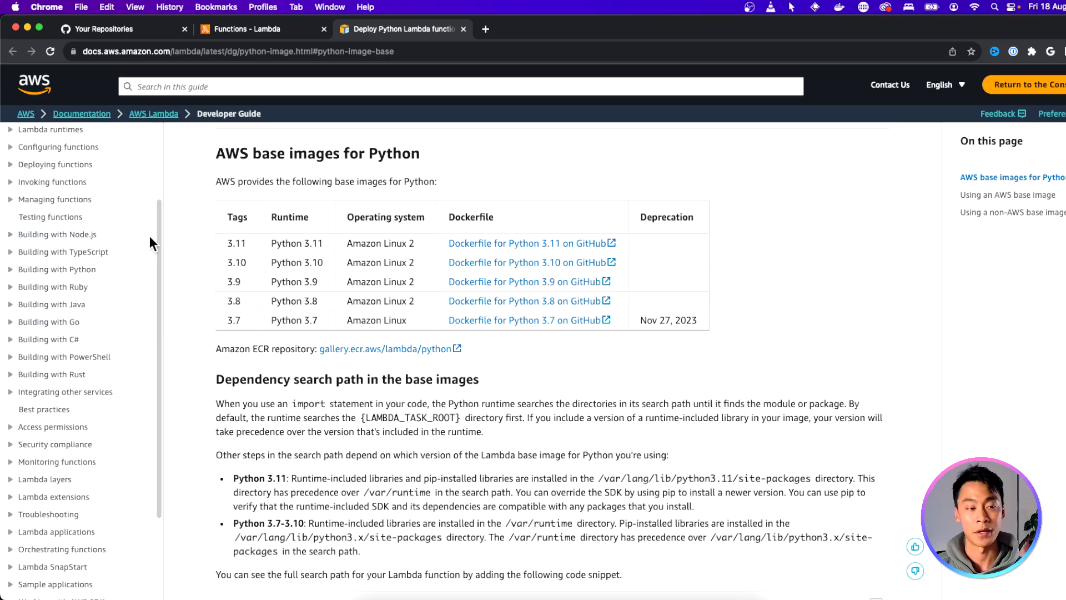
{"action": "mouse_move", "coordinate": [109, 248]}
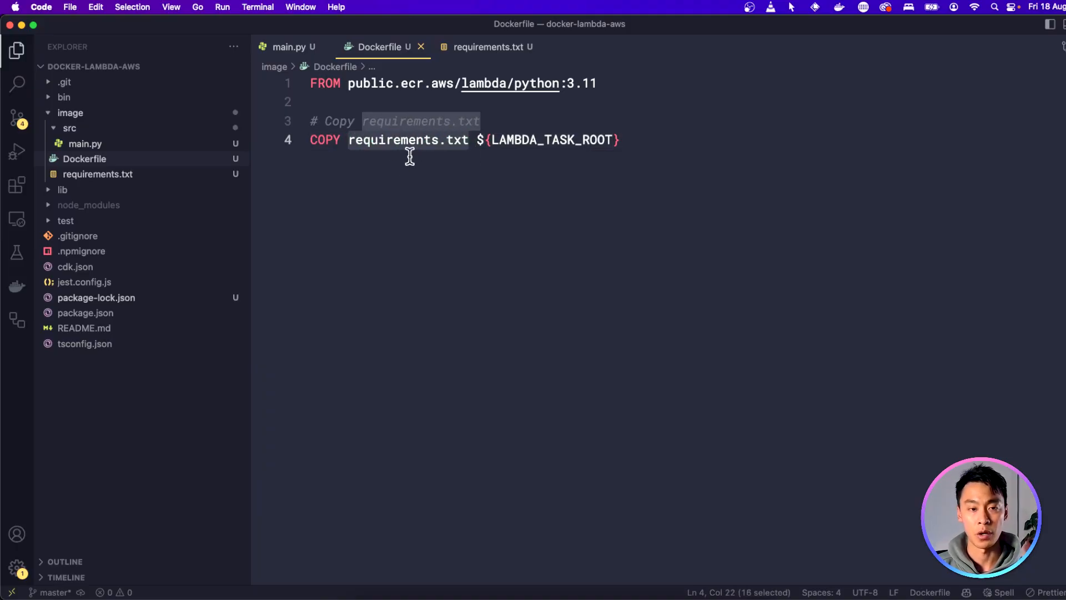
{"action": "mouse_move", "coordinate": [413, 141]}
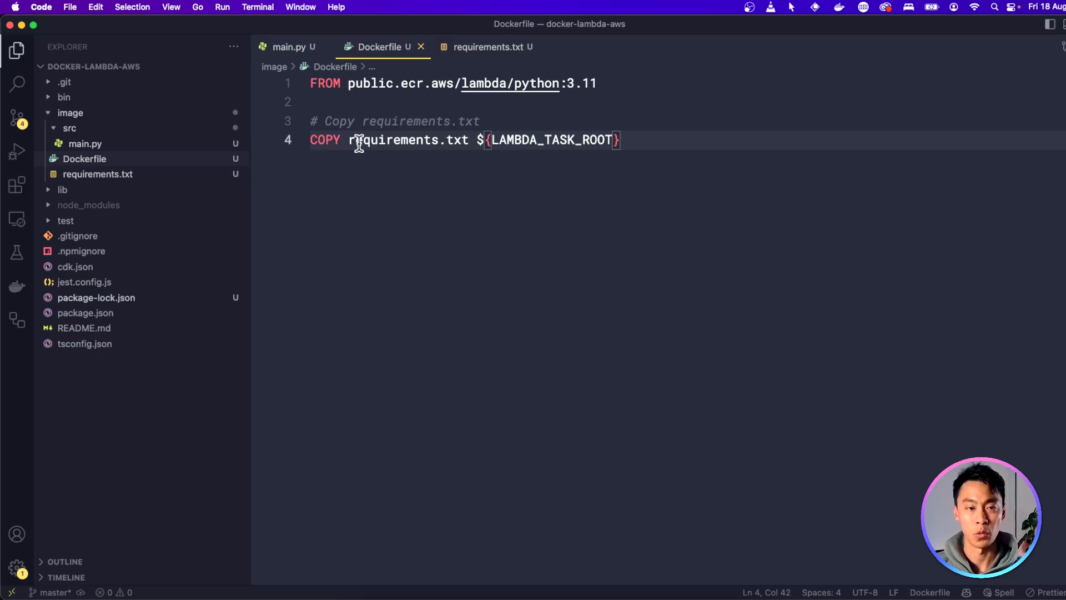
{"action": "mouse_move", "coordinate": [82, 163]}
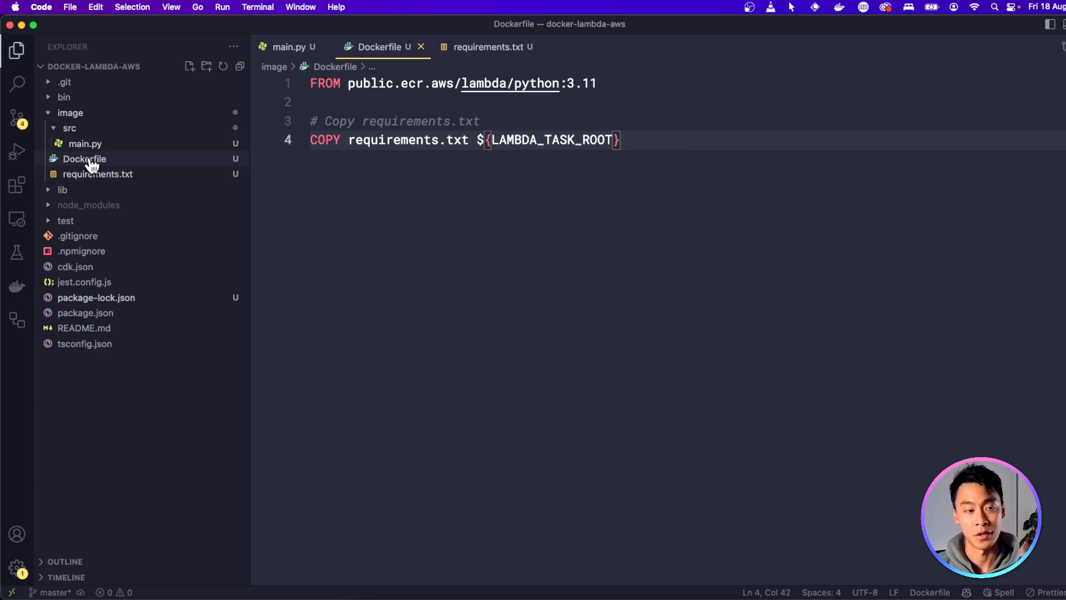
- Collapse the src folder and confirm requirements.txt lists numpy
{"action": "left_click", "coordinate": [83, 158]}
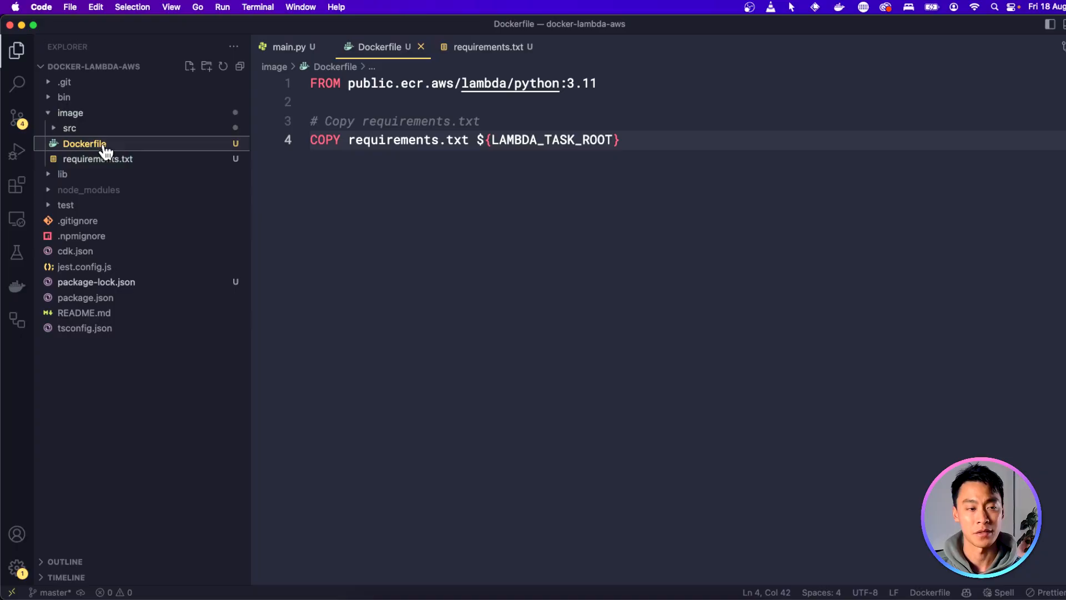
{"action": "left_click", "coordinate": [98, 159]}
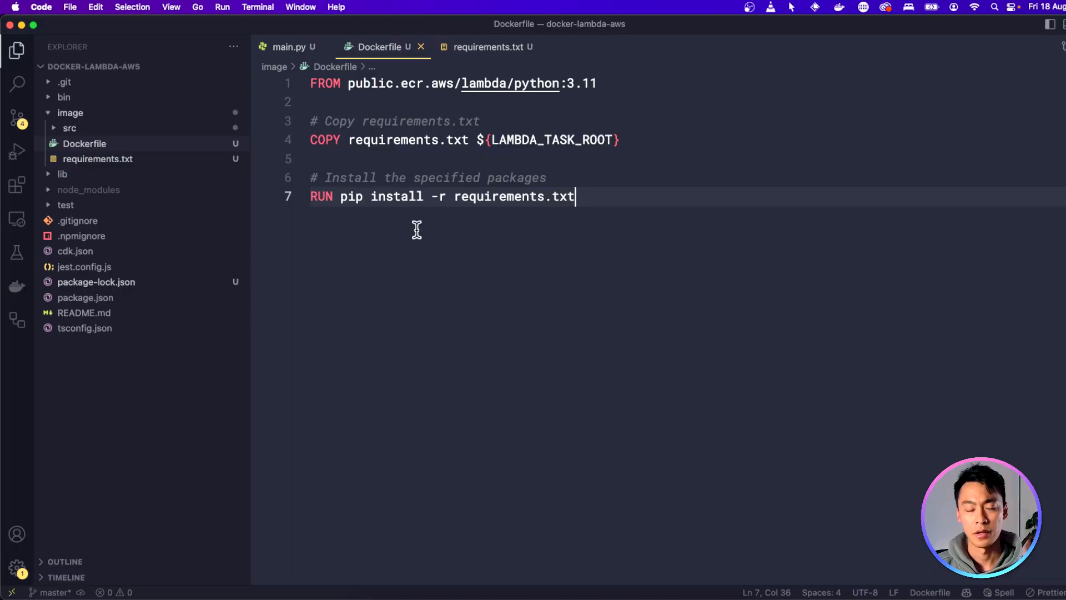
{"action": "mouse_move", "coordinate": [453, 201]}
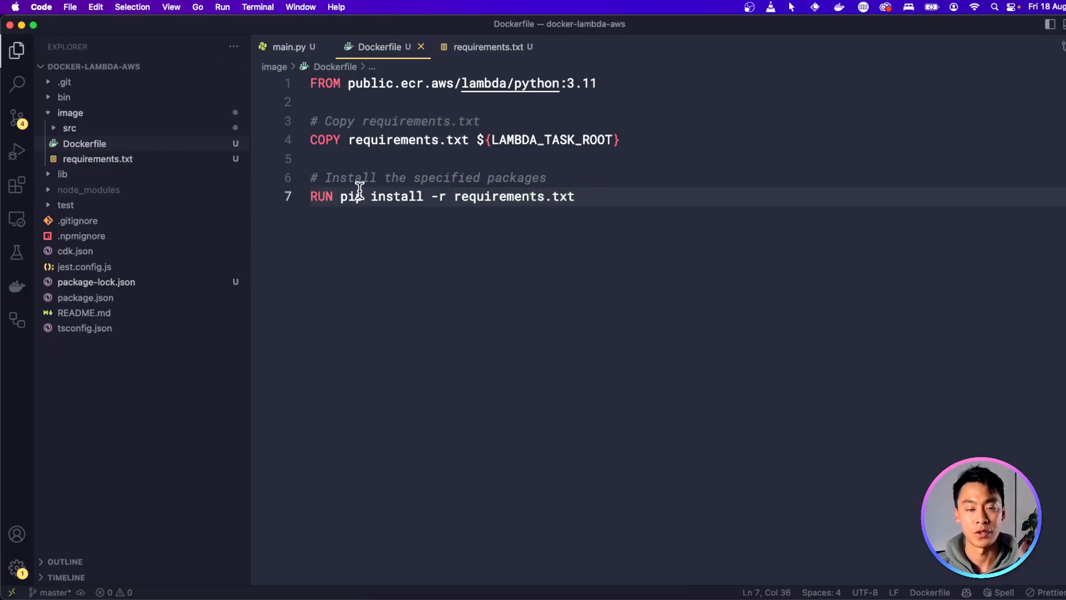
{"action": "left_click", "coordinate": [488, 47]}
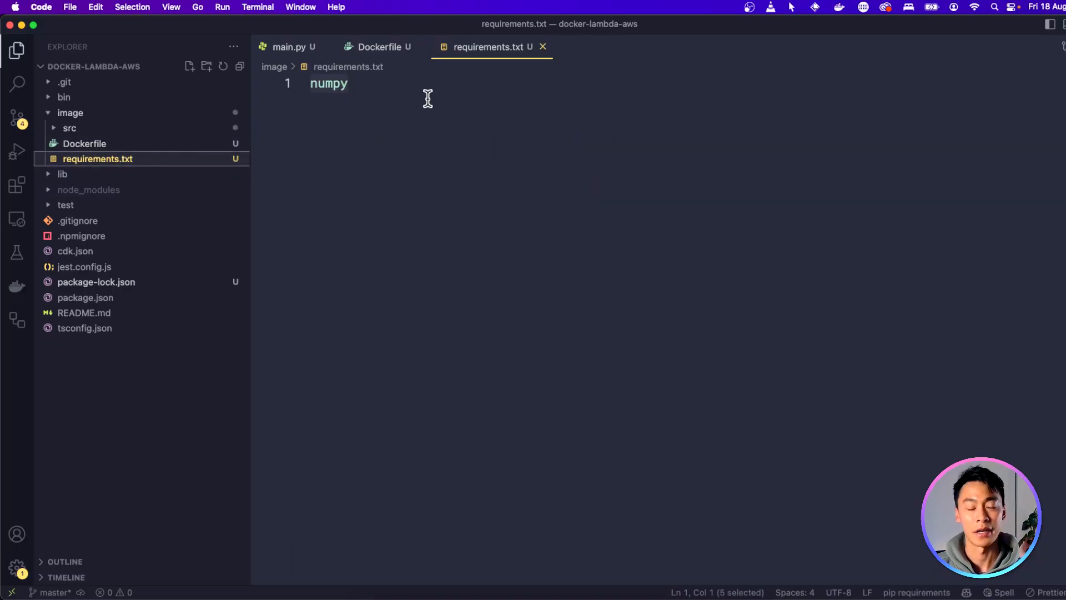
{"action": "left_click", "coordinate": [378, 47]}
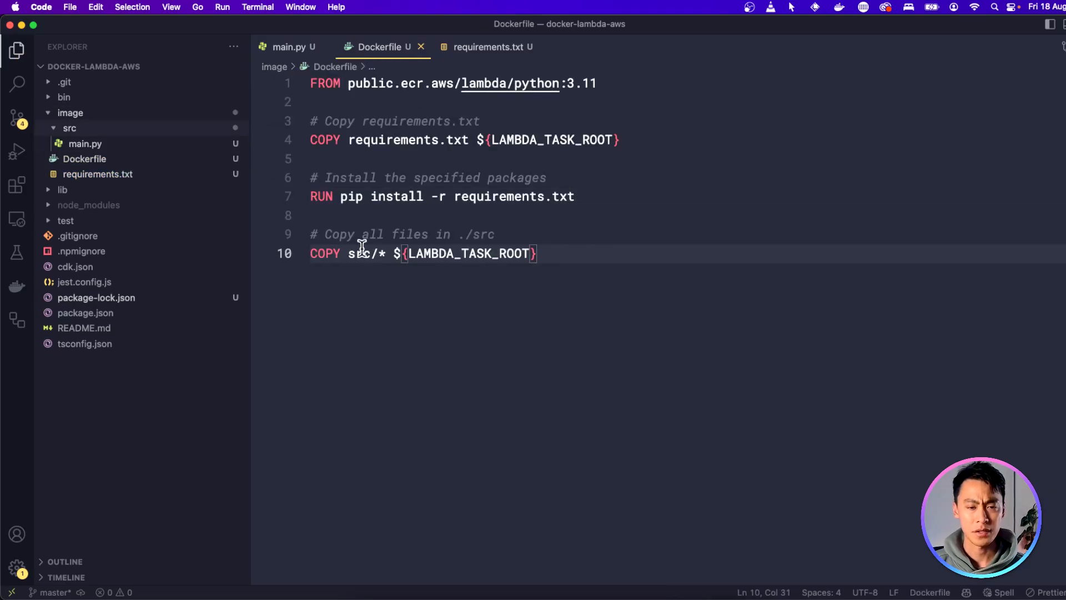
- Confirm the Dockerfile's CMD main.handler matches the handler function in main.py
{"action": "left_click_drag", "start_coordinate": [360, 235], "coordinate": [497, 235]}
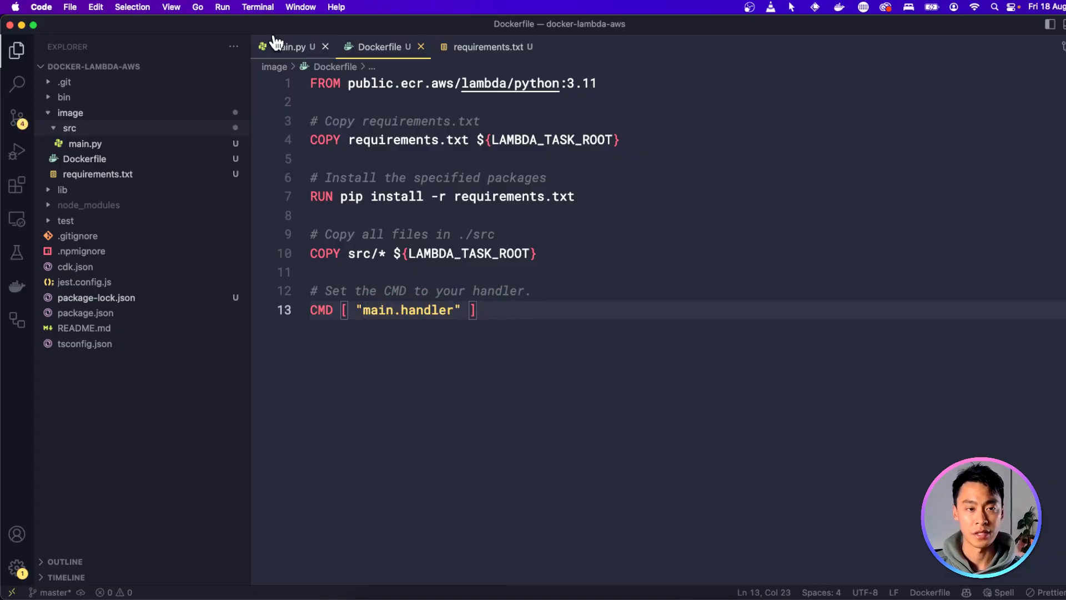
{"action": "double_click", "coordinate": [378, 311]}
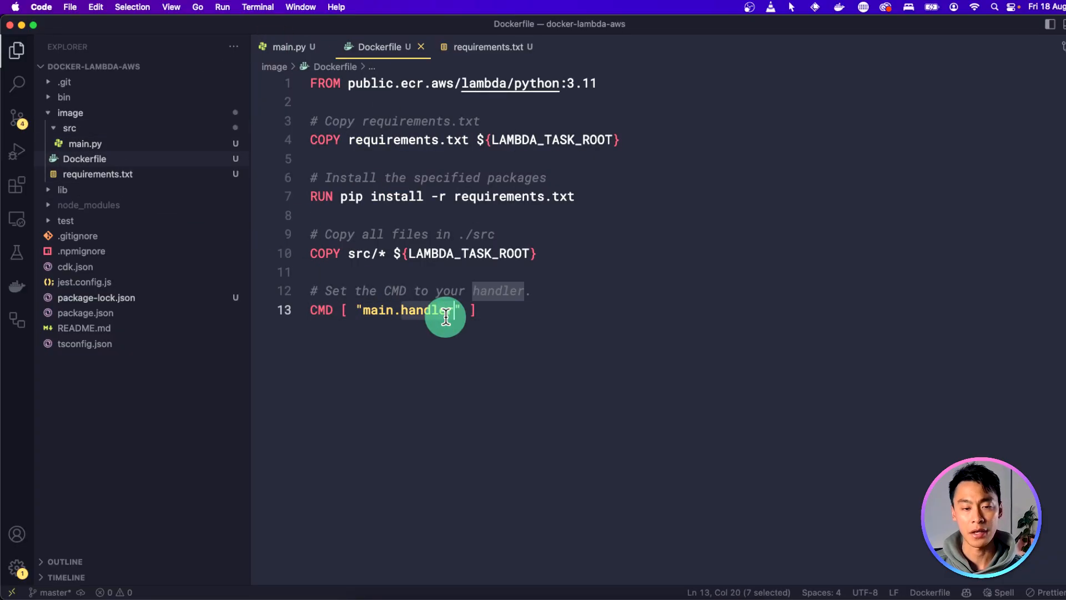
{"action": "left_click", "coordinate": [289, 46]}
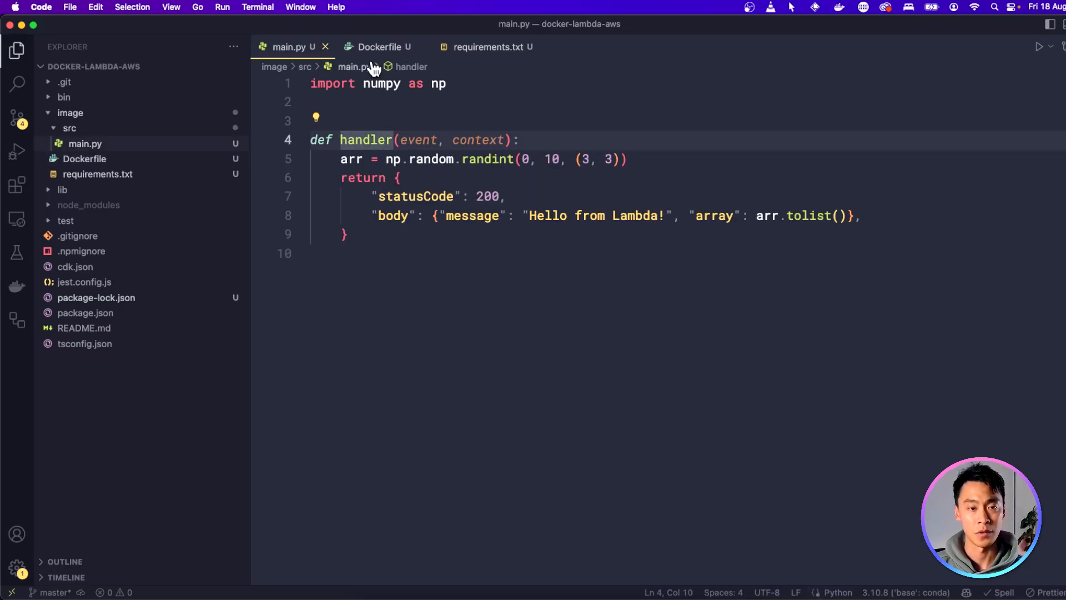
{"action": "left_click", "coordinate": [378, 47]}
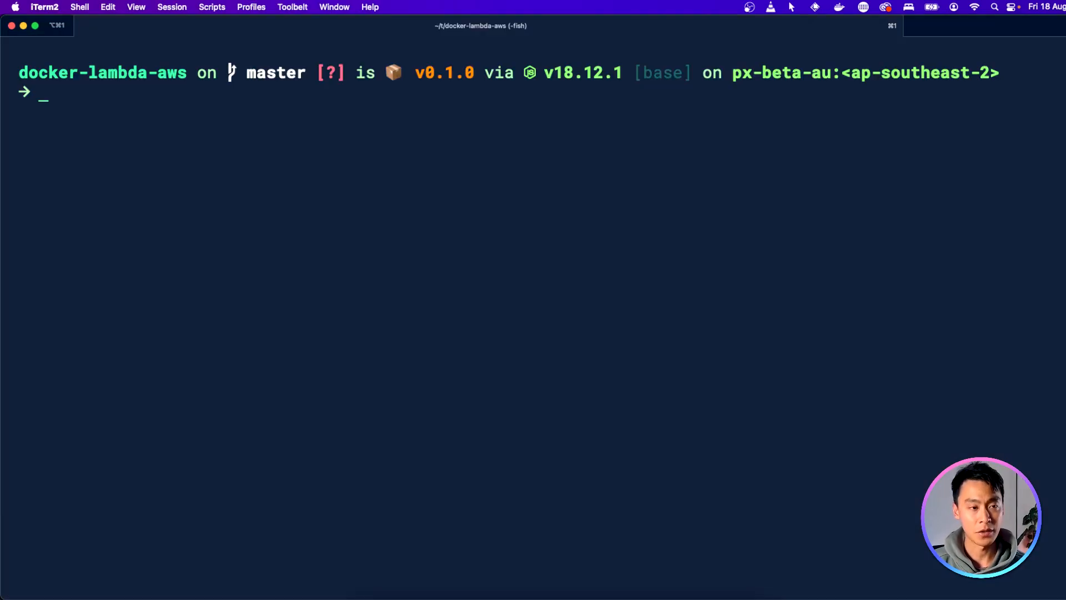
- From the image folder, build docker-image:test and run it mapping port 9000 to 8080
{"action": "type", "text": "cd image"}
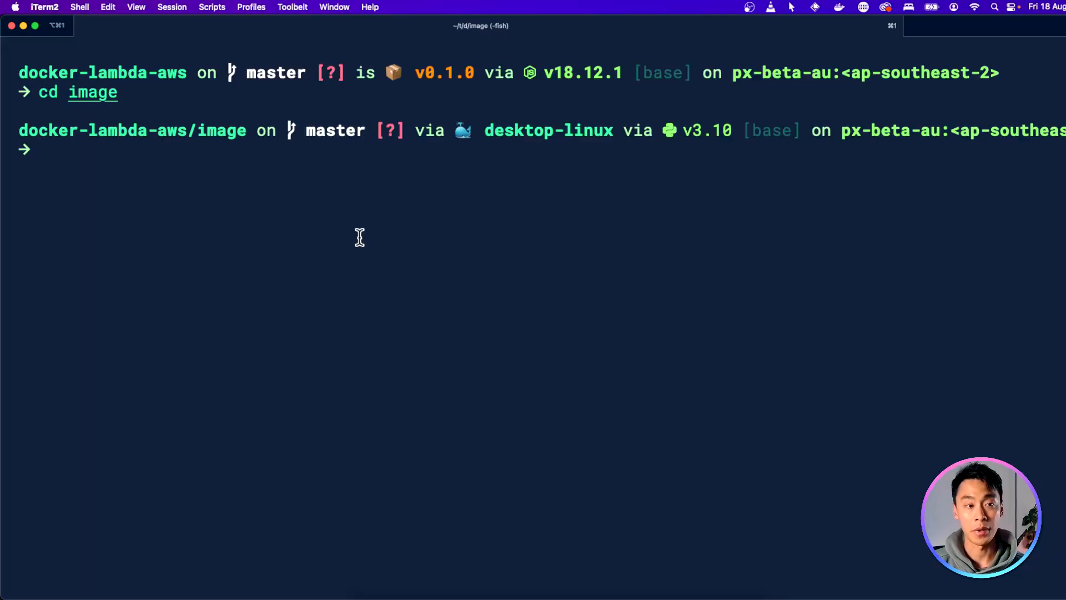
{"action": "type", "text": "docker build -t docker-image:test ."}
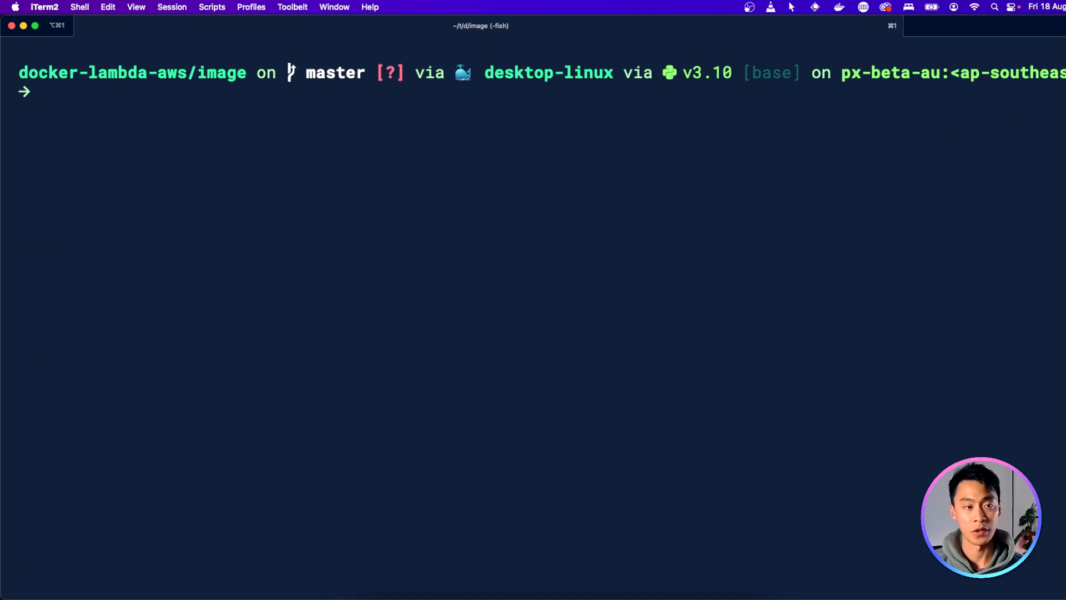
{"action": "type", "text": "docker run -p 9000:8080 docker-image:test"}
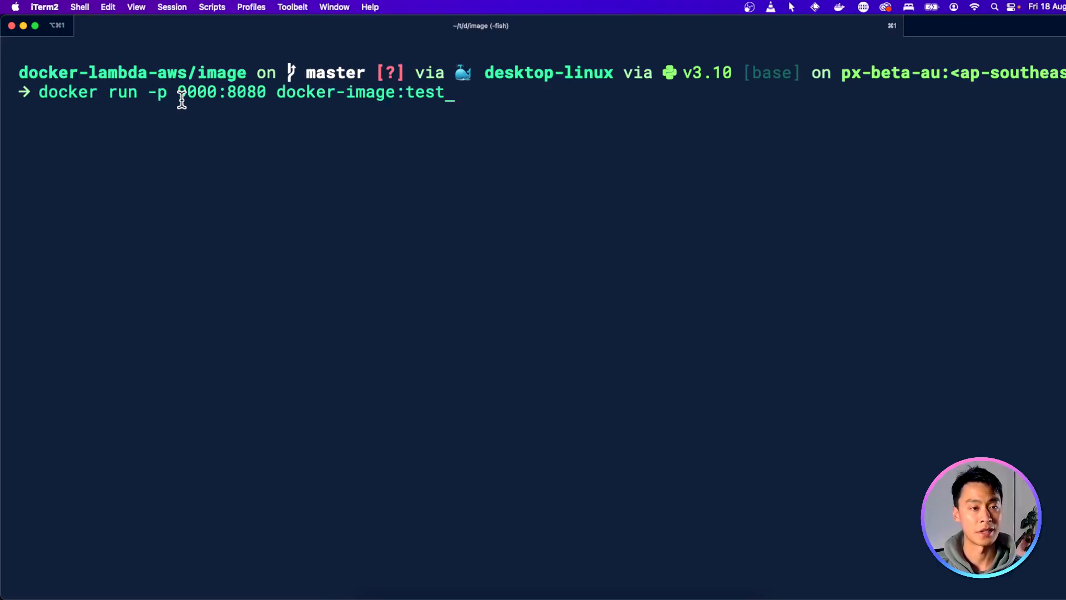
{"action": "key", "text": "Return"}
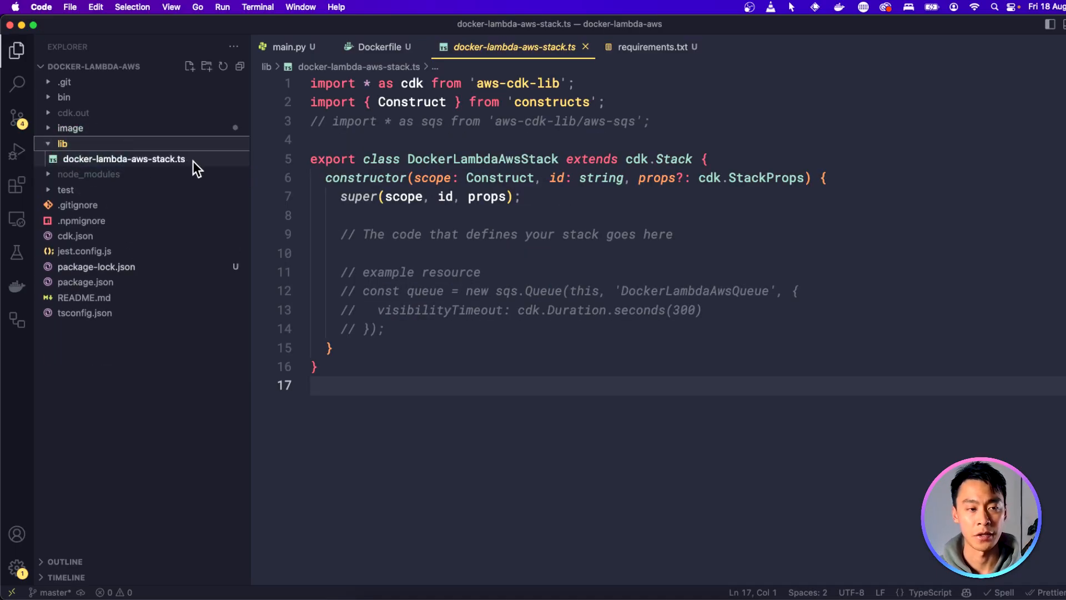
{"action": "mouse_move", "coordinate": [144, 165]}
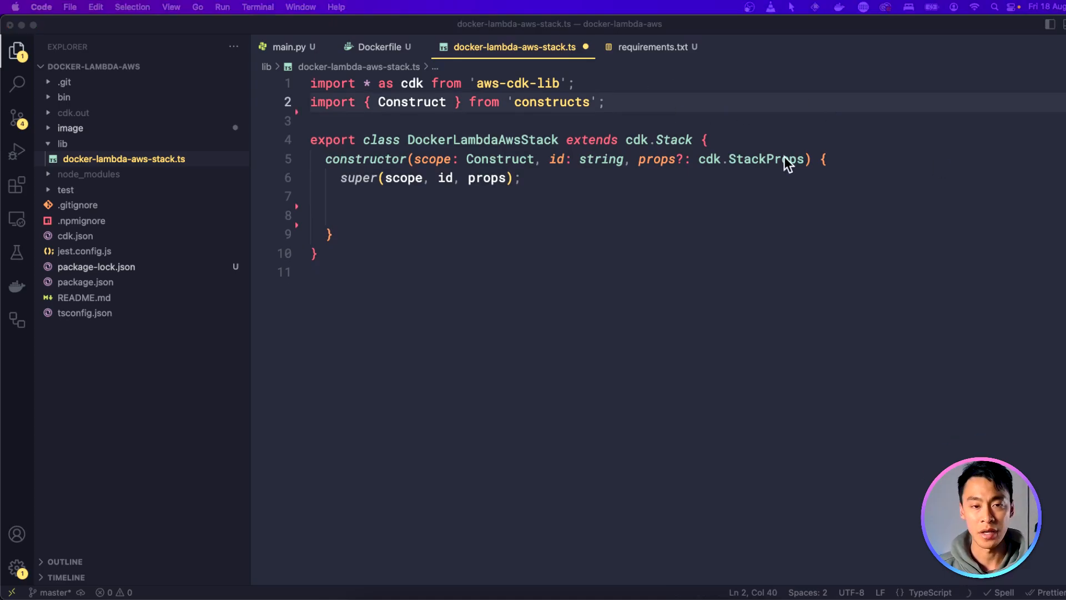
- Import aws-lambda and define a DockerImageFunction named DockerFunc in the stack
{"action": "type", "text": "import * as lambda from \"aws-cdk-lib/aws-lambda\";"}
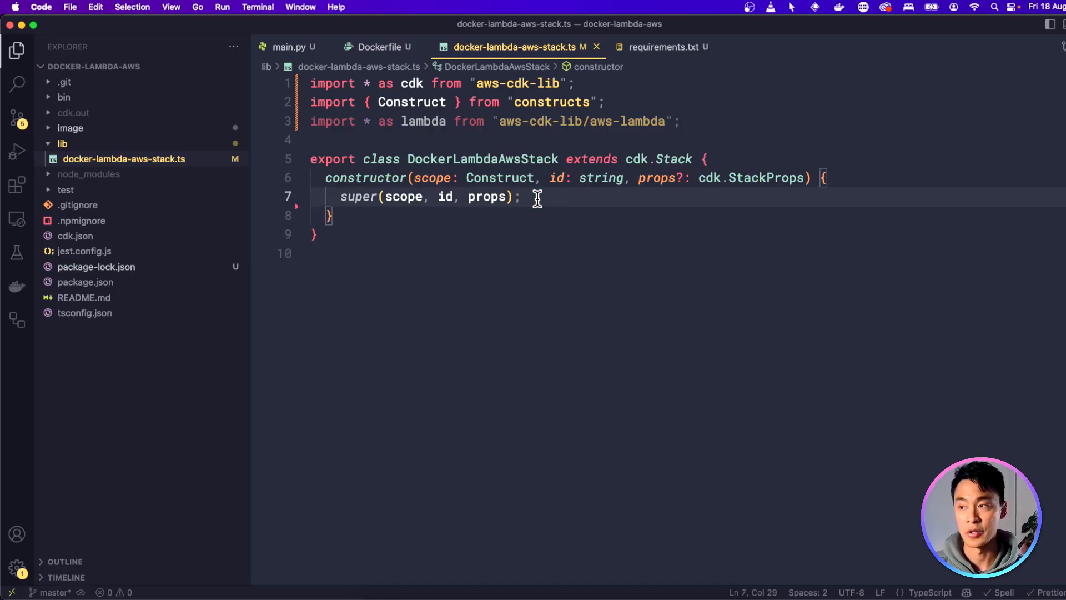
{"action": "type", "text": "const dockerFunc = new lambda.DockerImageFunction(this, \"DockerFunc\", {"}
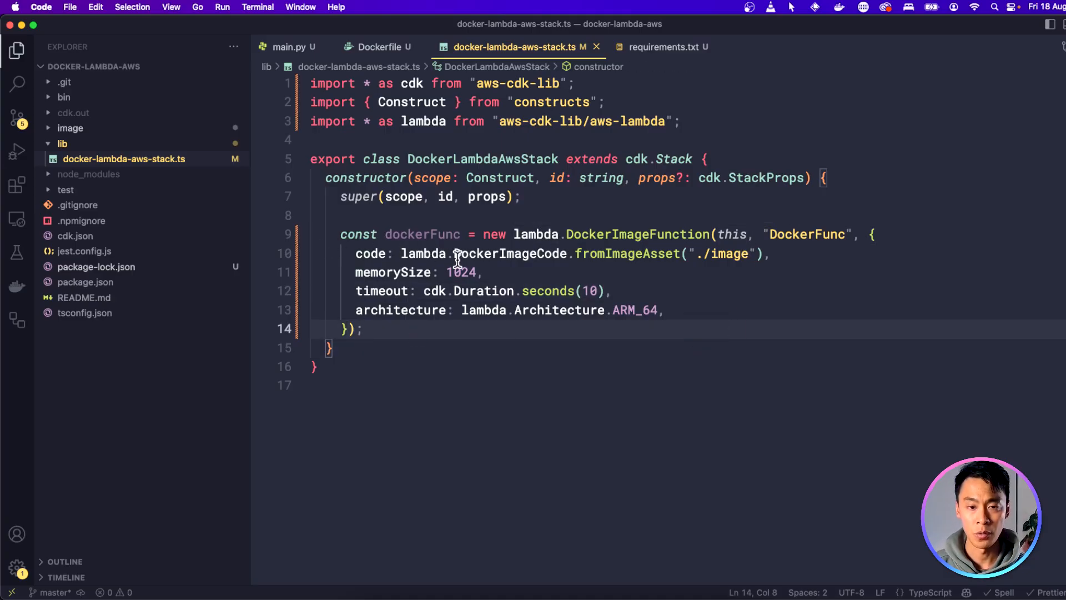
{"action": "mouse_move", "coordinate": [607, 256]}
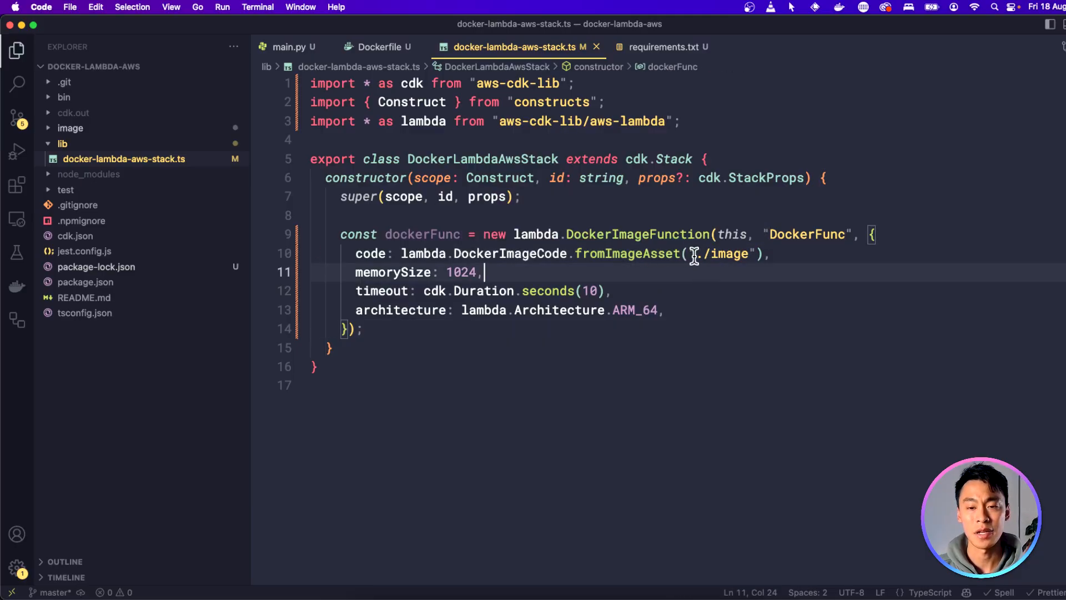
{"action": "left_click", "coordinate": [71, 128]}
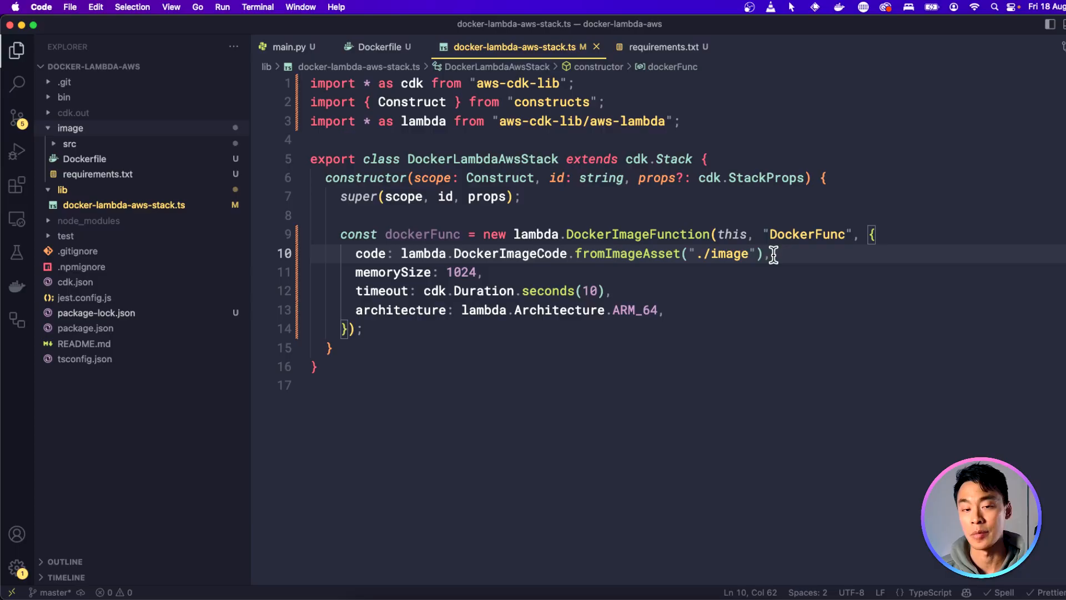
{"action": "mouse_move", "coordinate": [666, 271]}
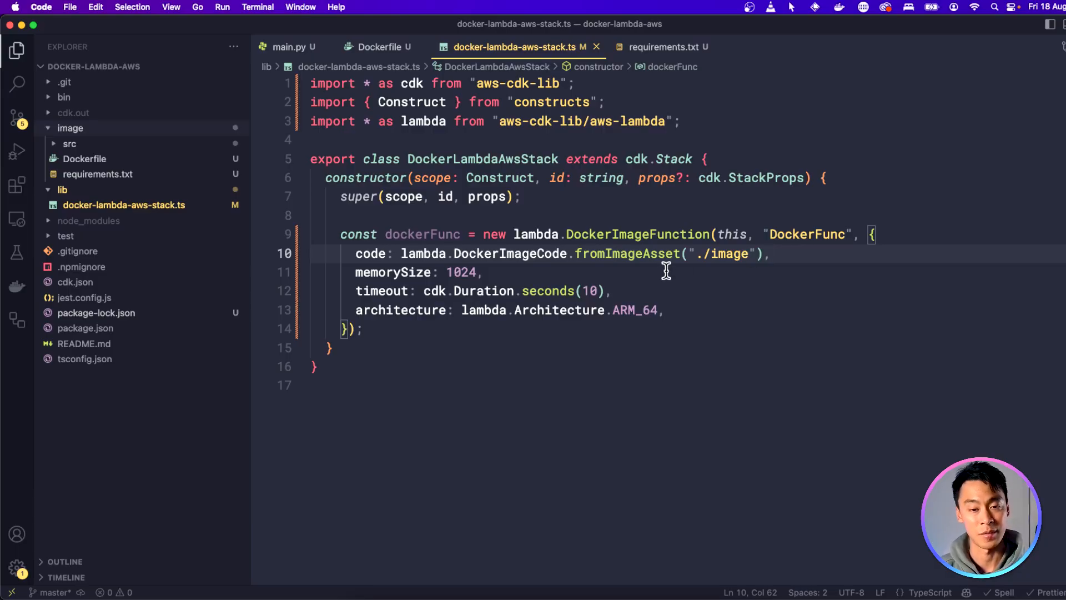
- Set the function's architecture to lambda.Architecture.ARM_64, cross-checking the Dockerfile
{"action": "double_click", "coordinate": [461, 272]}
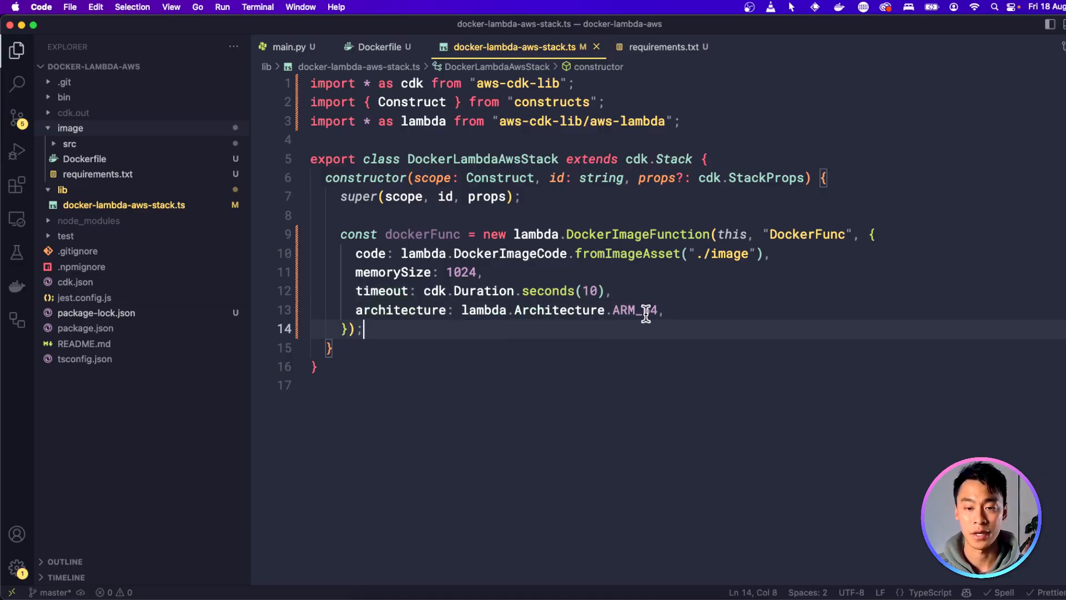
{"action": "left_click", "coordinate": [313, 310]}
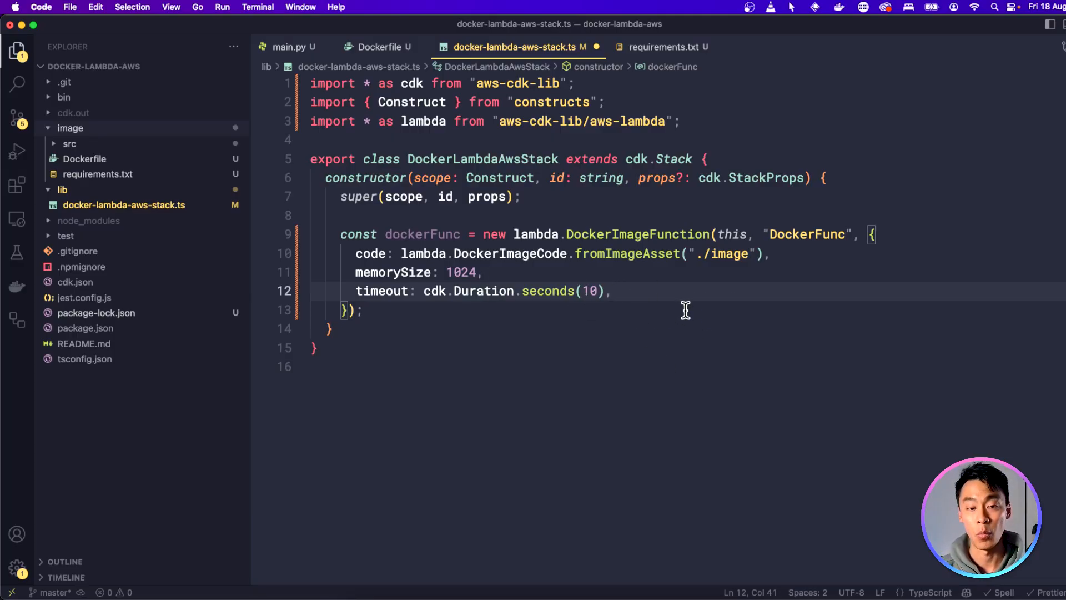
{"action": "type", "text": "architecture: lambda.Architecture.ARM_64,"}
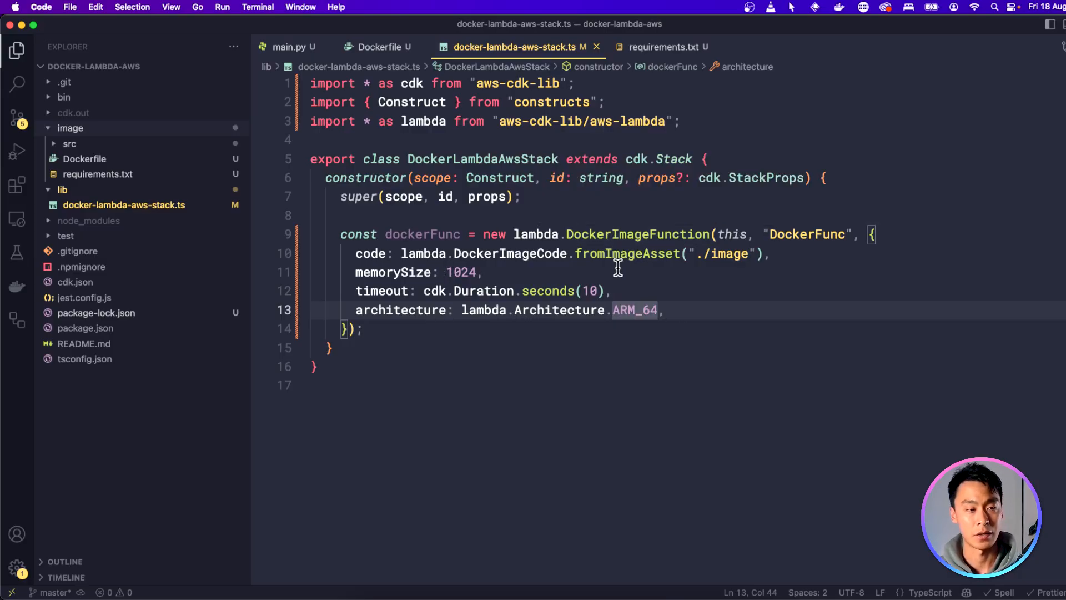
{"action": "left_click", "coordinate": [372, 47]}
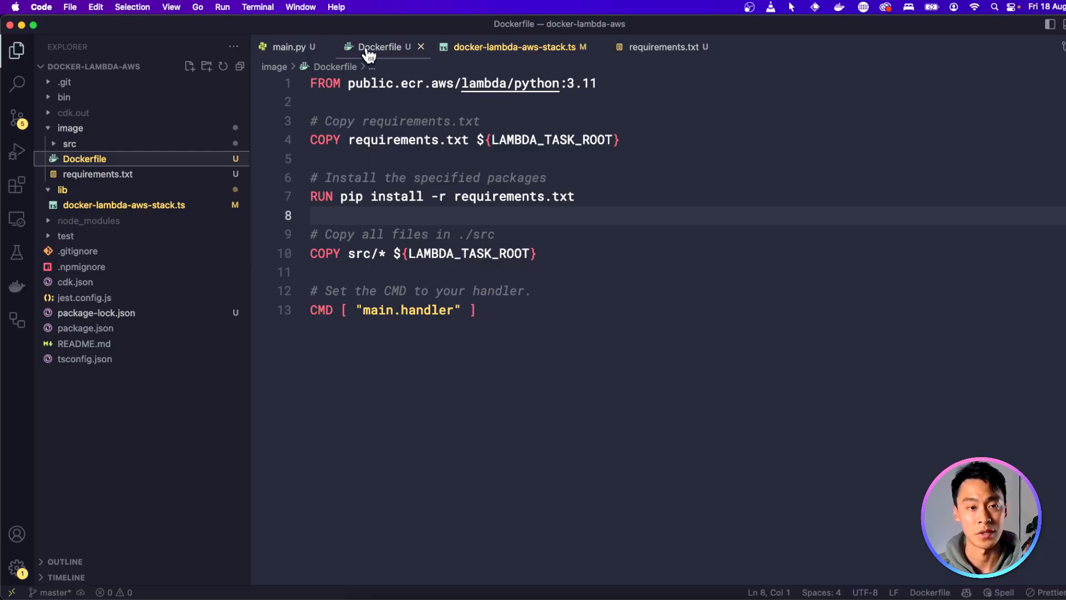
{"action": "mouse_move", "coordinate": [393, 73]}
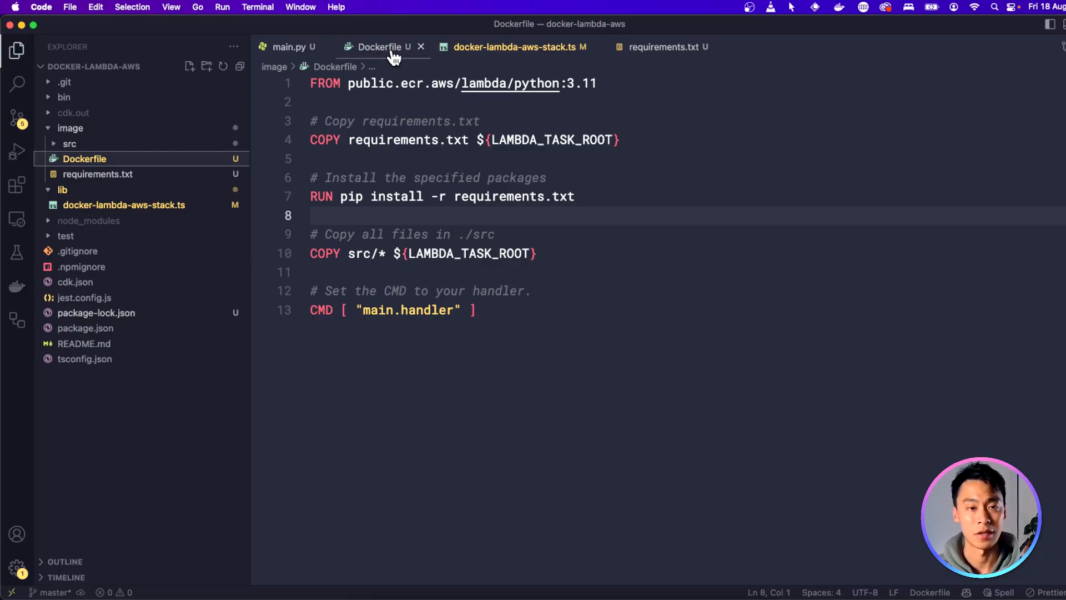
{"action": "left_click", "coordinate": [512, 47]}
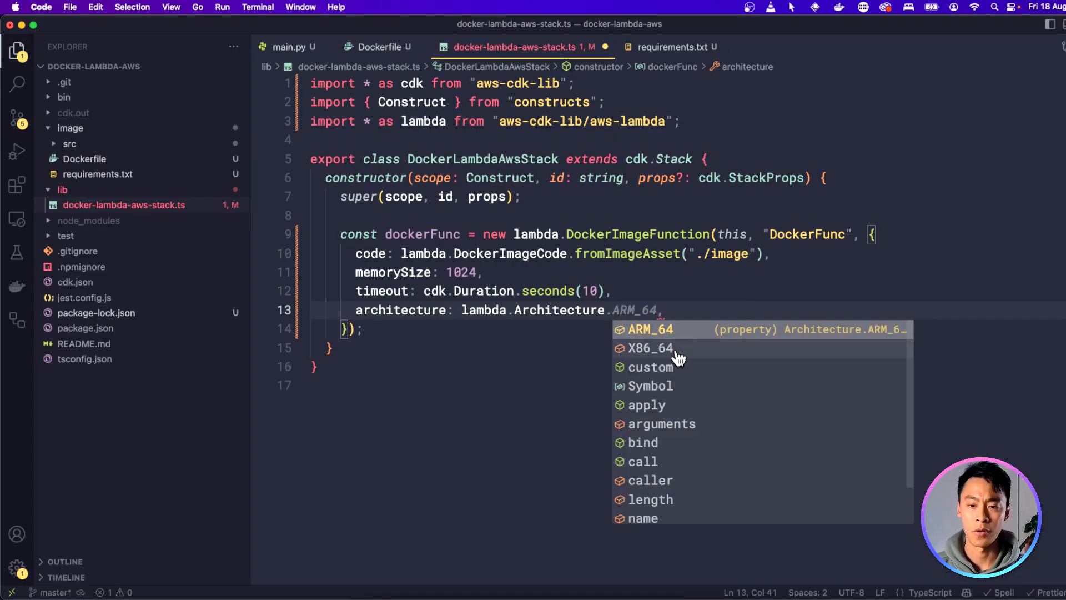
{"action": "left_click", "coordinate": [650, 348]}
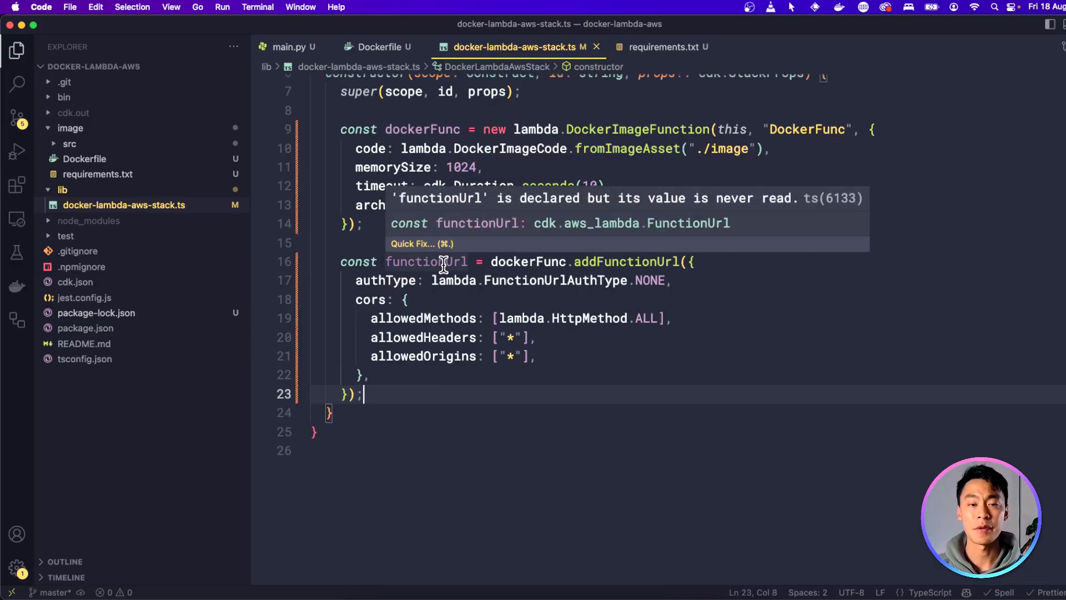
{"action": "mouse_move", "coordinate": [511, 303]}
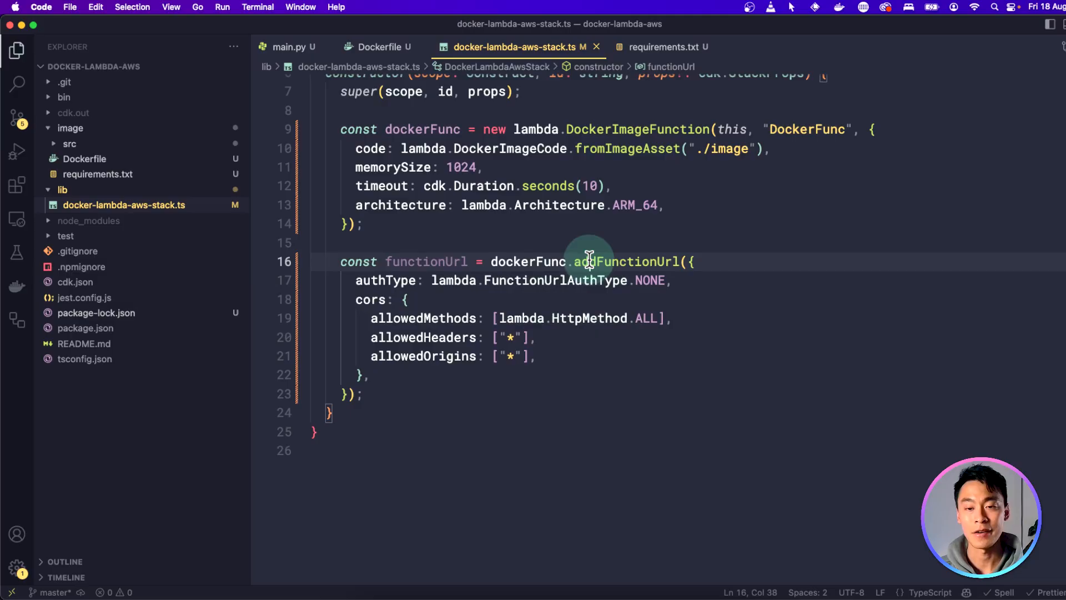
- Review the addFunctionUrl call in the stack and open main.py
{"action": "double_click", "coordinate": [625, 261]}
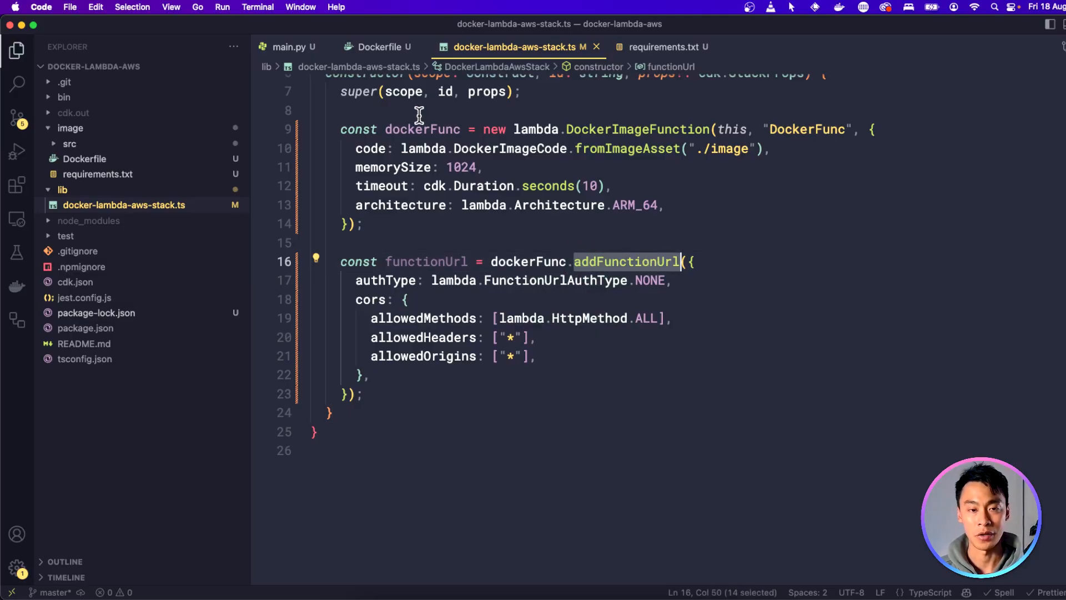
{"action": "left_click", "coordinate": [462, 356]}
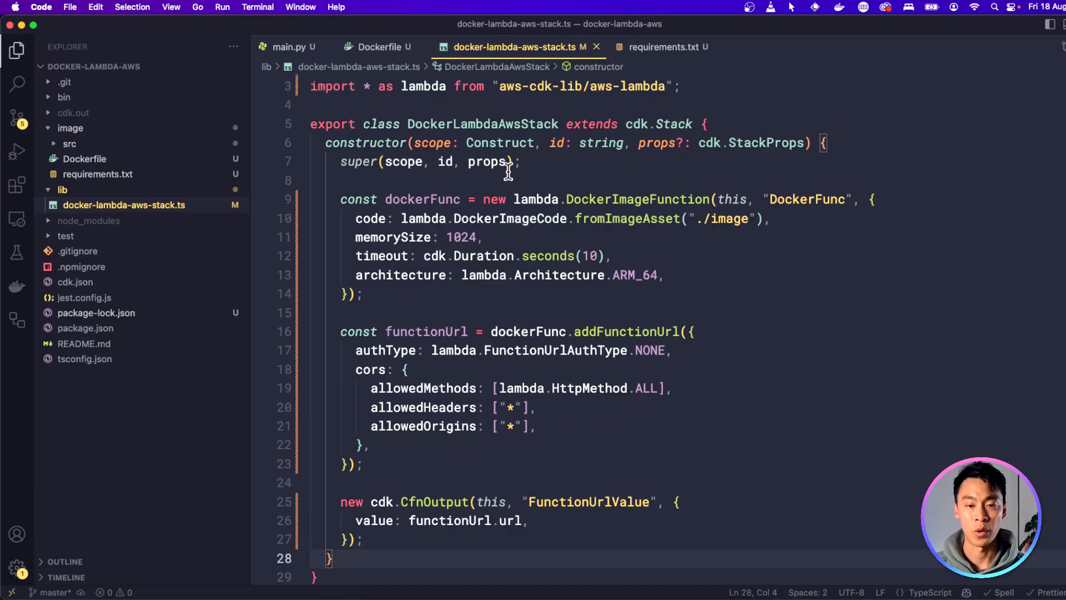
{"action": "mouse_move", "coordinate": [616, 505]}
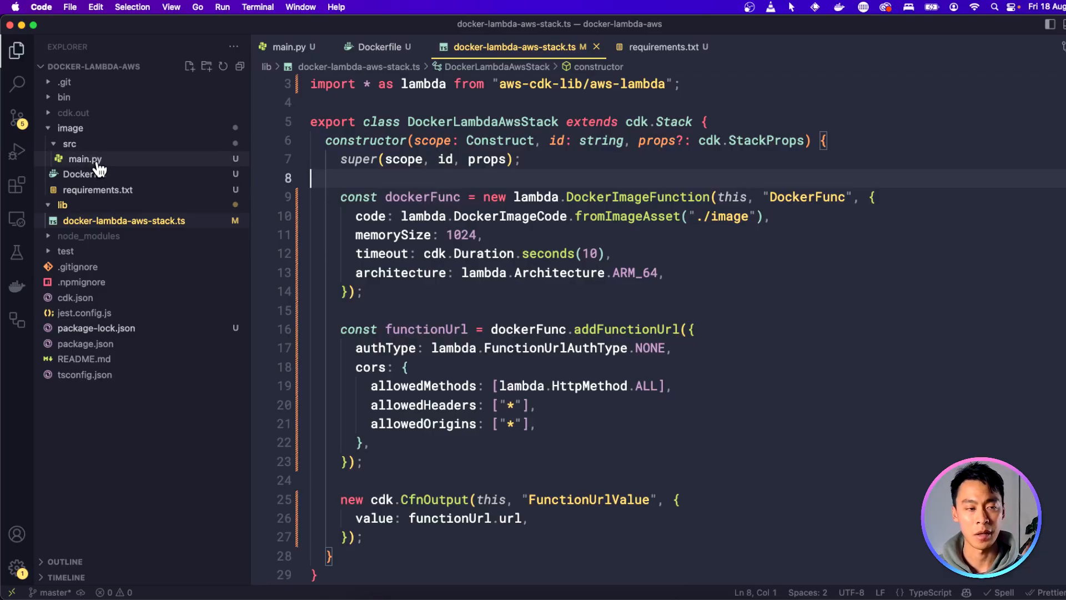
{"action": "left_click", "coordinate": [79, 174]}
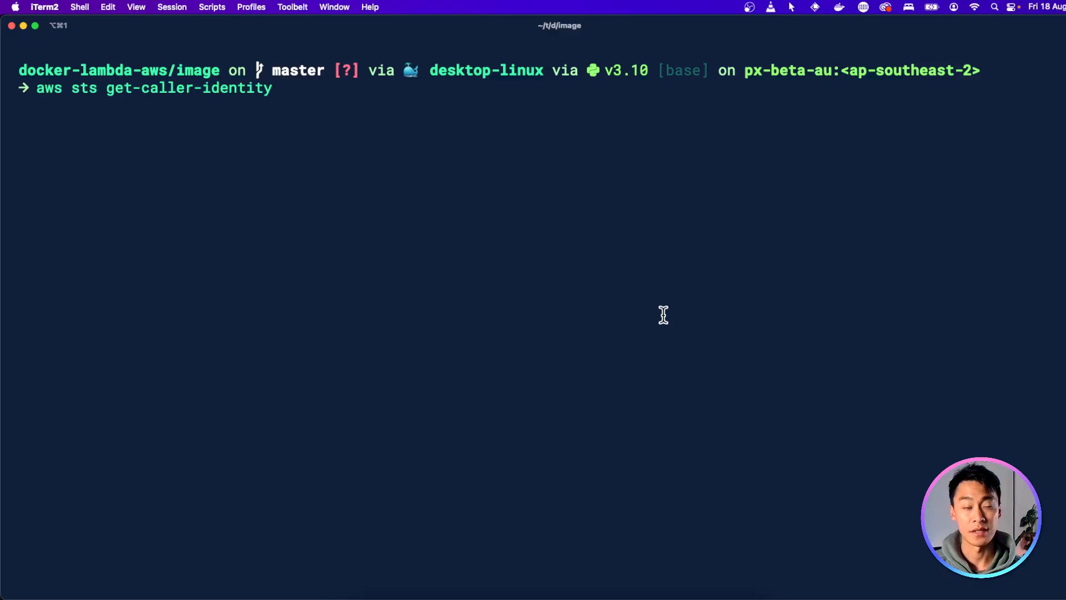
{"action": "mouse_move", "coordinate": [86, 113]}
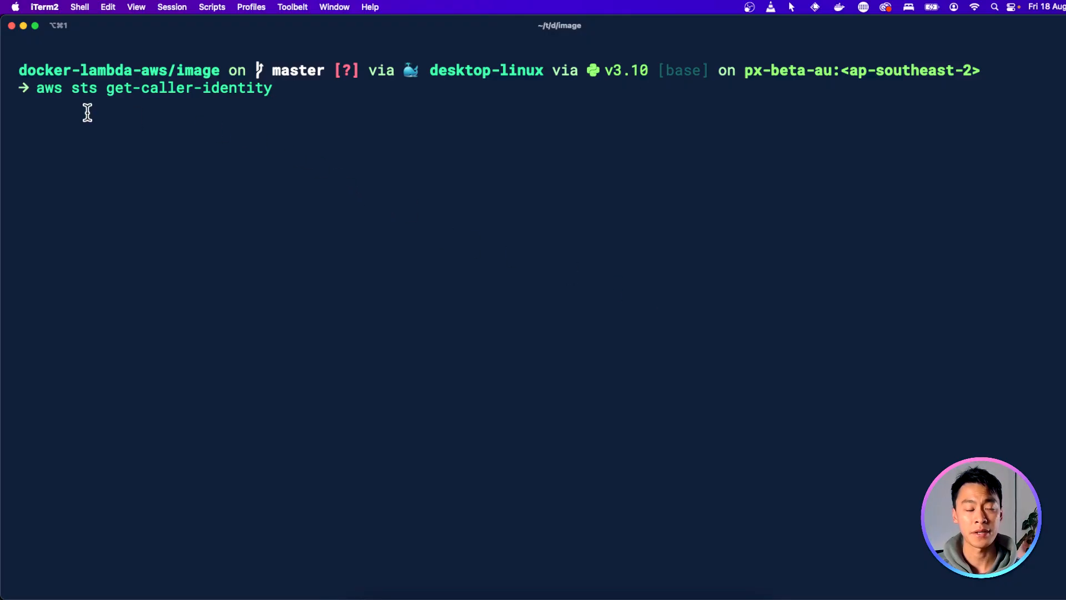
{"action": "mouse_move", "coordinate": [267, 137]}
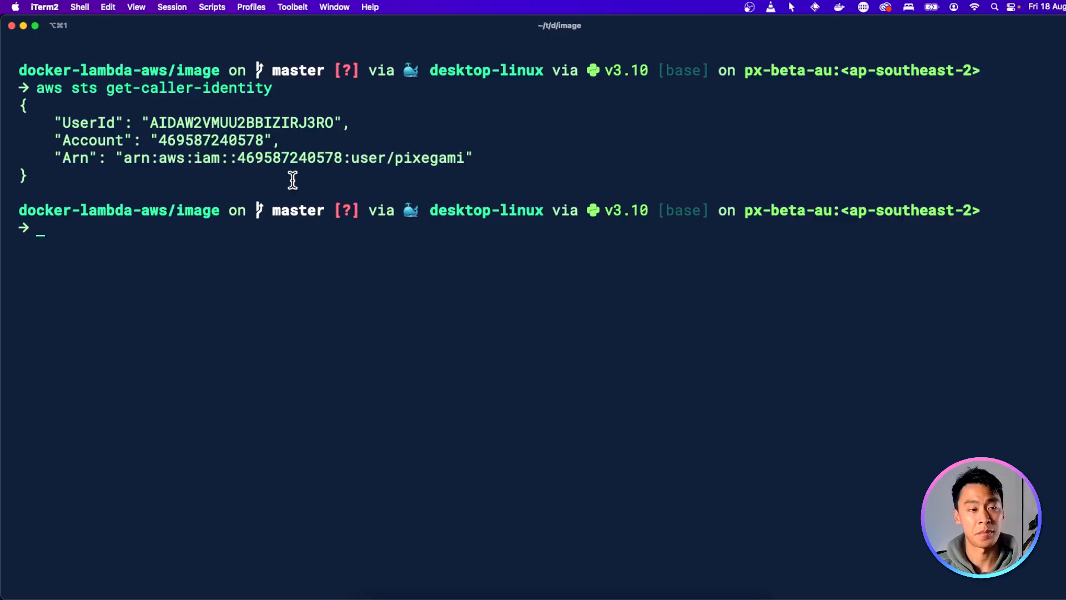
{"action": "mouse_move", "coordinate": [353, 287]}
{"action": "type", "text": "clear"}
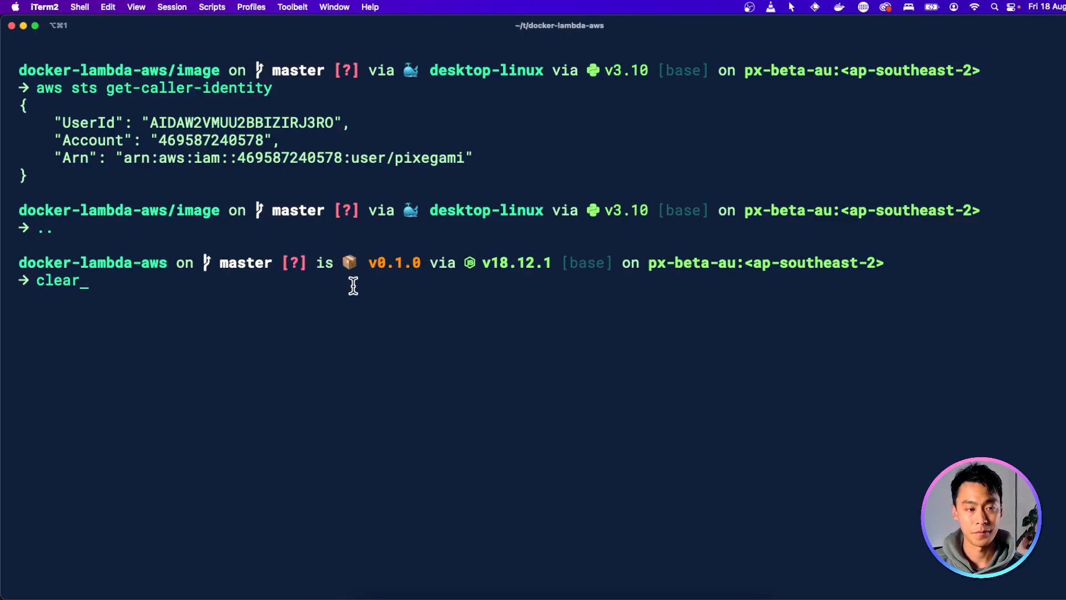
- Clear the terminal and run cdk bootstrap for region ap-southeast-2
{"action": "key", "text": "Enter"}
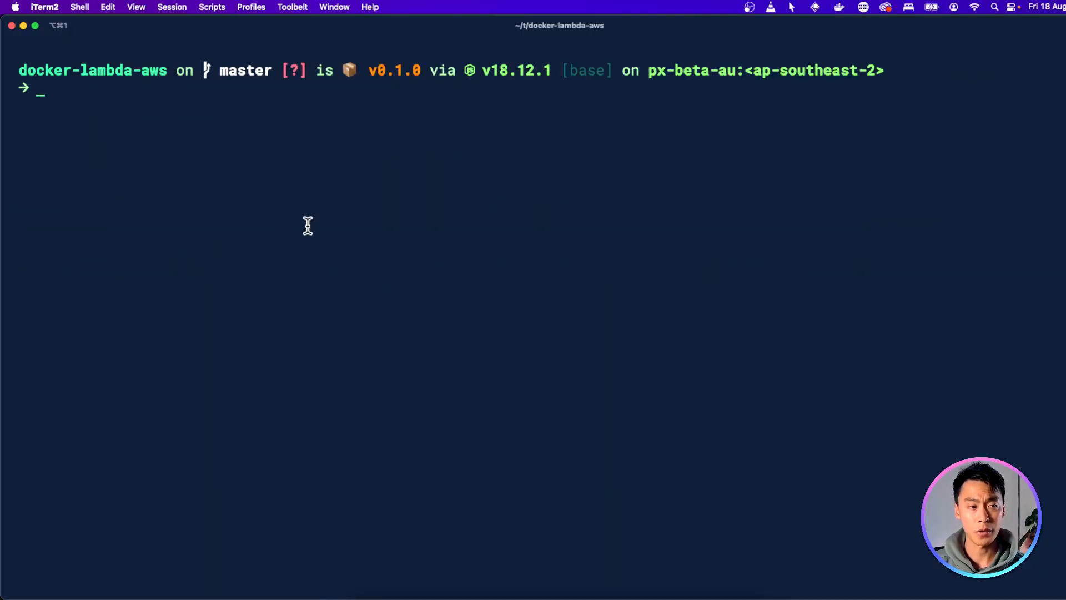
{"action": "type", "text": "cdk bootstrap --region ap-southeast-2"}
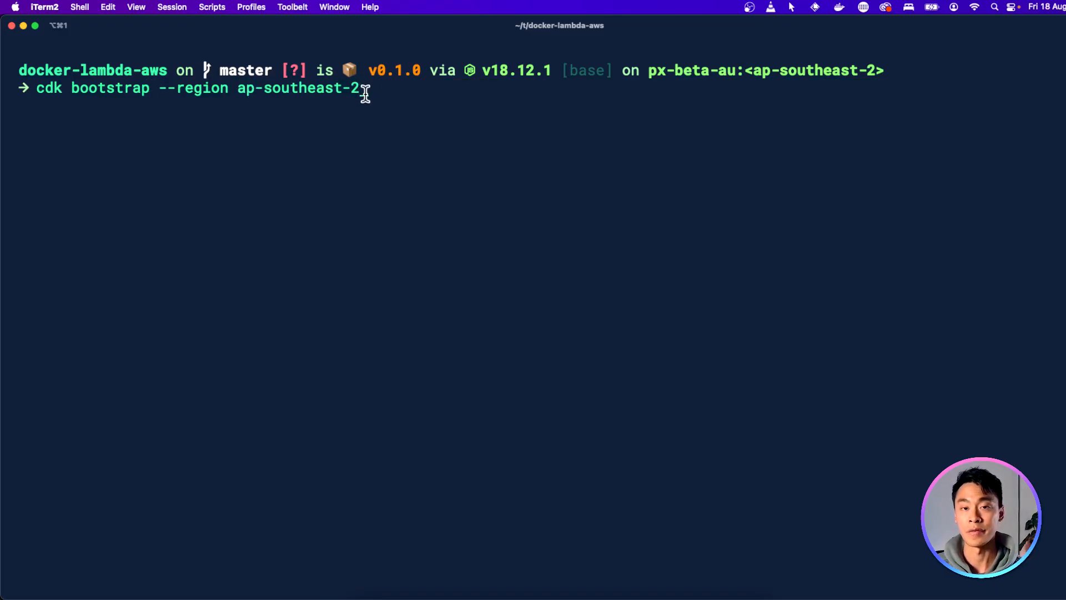
{"action": "key", "text": "Return"}
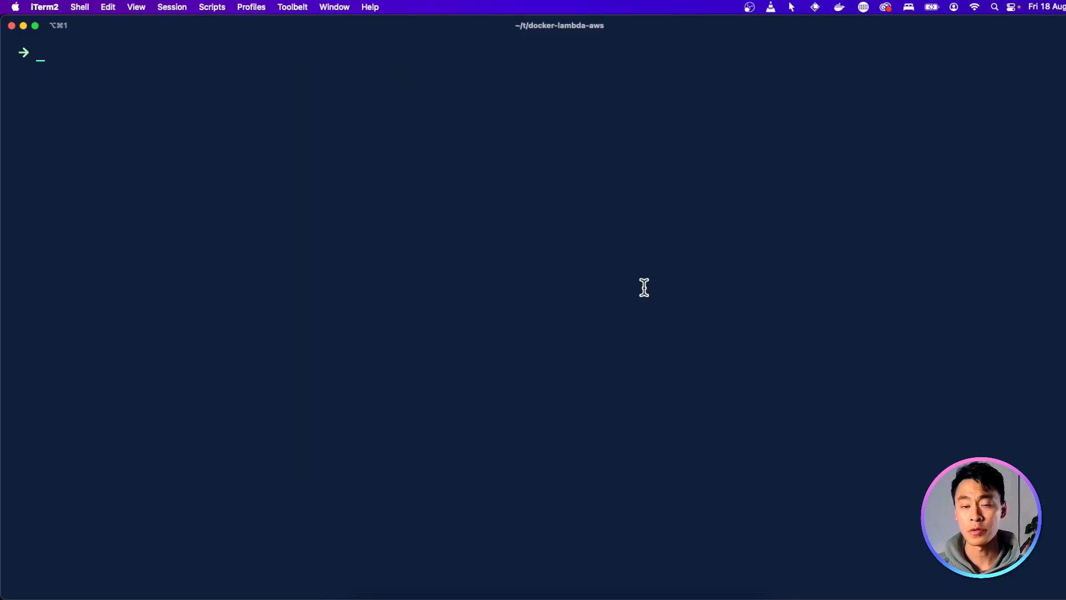
{"action": "type", "text": "cdk bootstrap --region ap-southeast-2"}
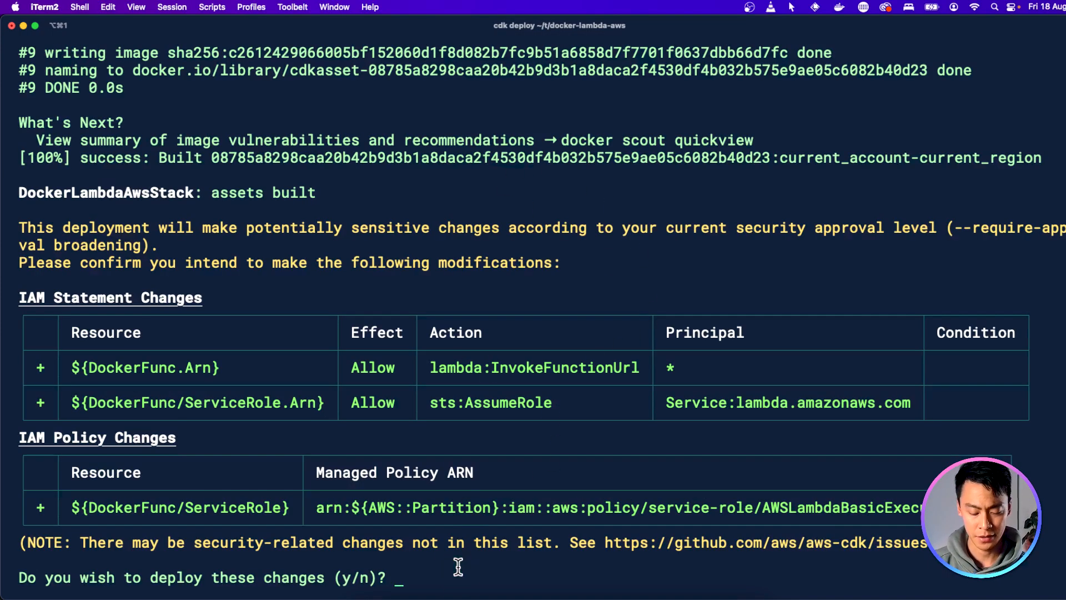
- Confirm the security changes with 'y' so DockerLambdaAwsStack deploys and outputs FunctionUrlValue
{"action": "type", "text": "y"}
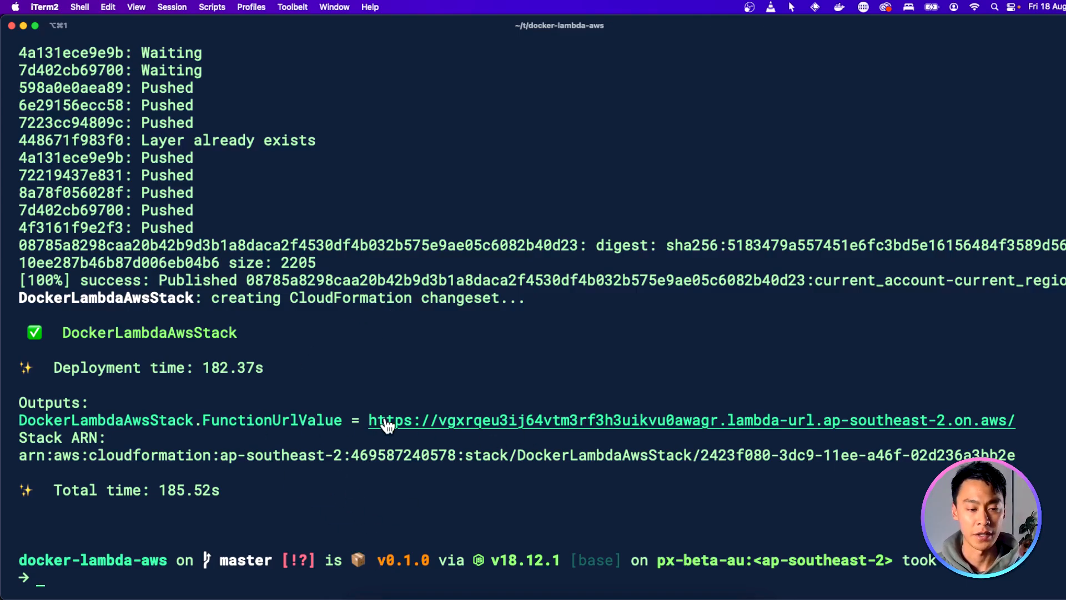
{"action": "mouse_move", "coordinate": [425, 425]}
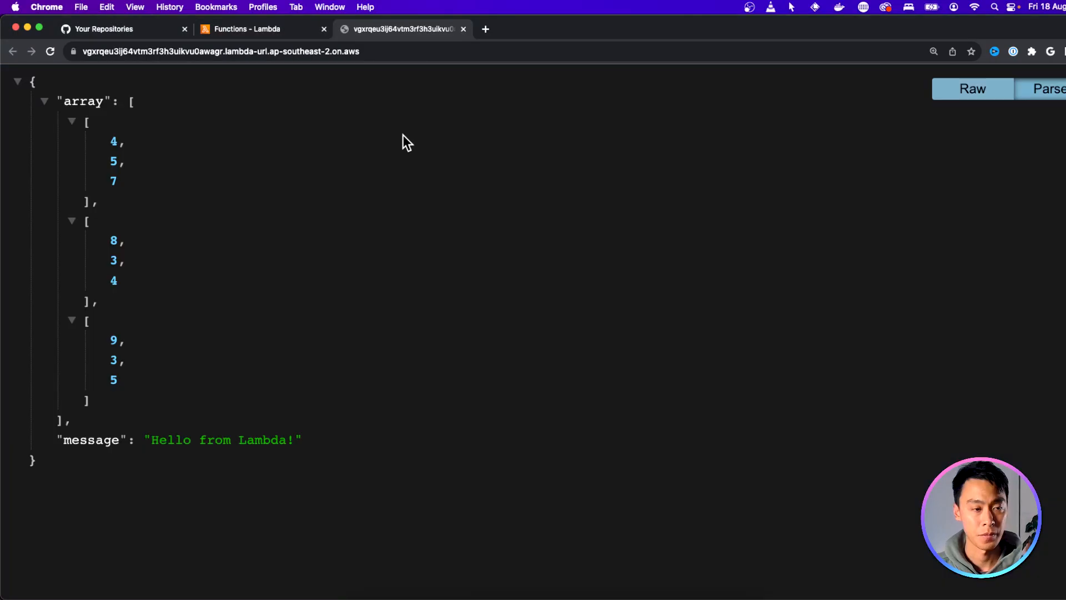
{"action": "mouse_move", "coordinate": [156, 401]}
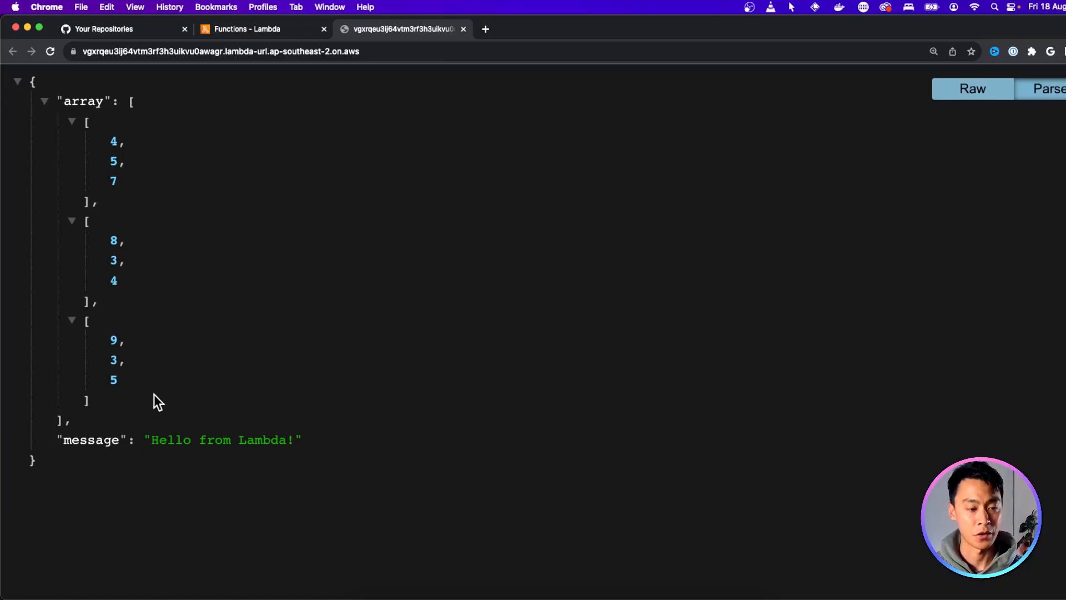
{"action": "mouse_move", "coordinate": [159, 378]}
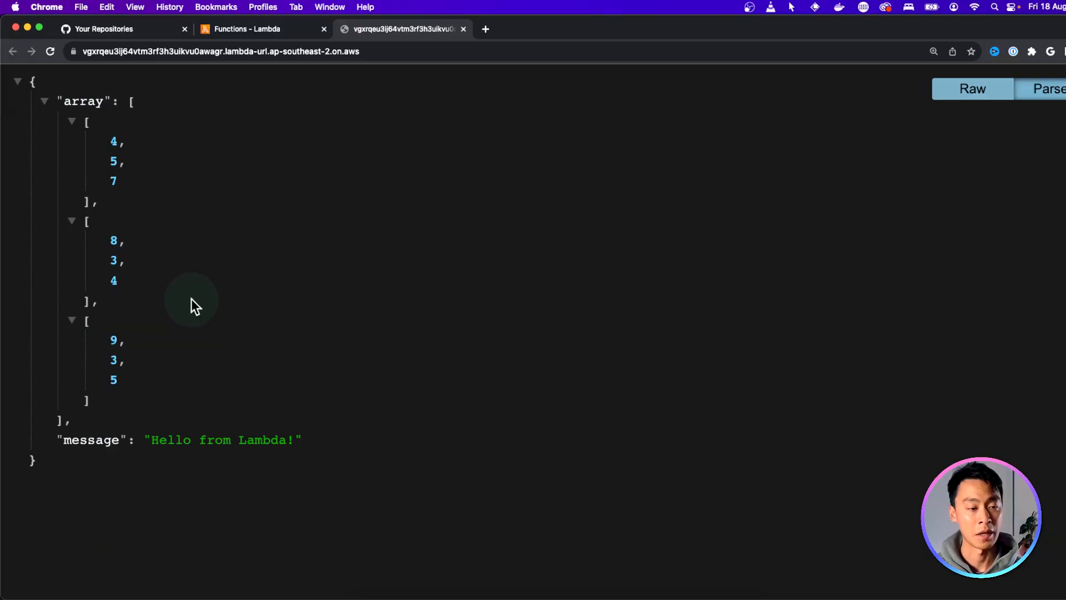
- Switch to the Functions – Lambda tab after checking the 3×3 JSON array response
{"action": "left_click", "coordinate": [253, 29]}
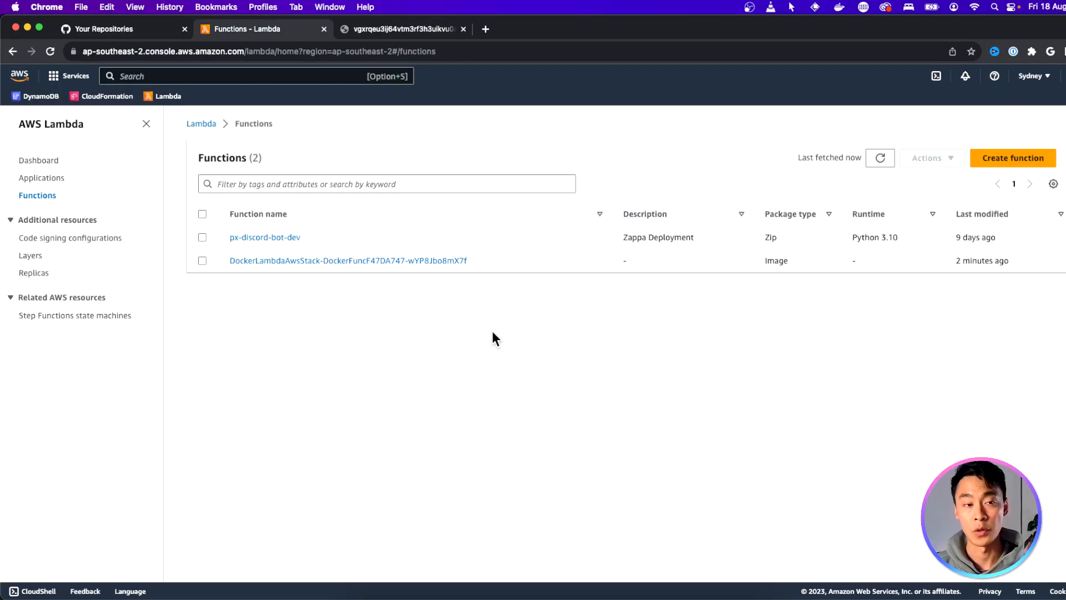
{"action": "mouse_move", "coordinate": [412, 263]}
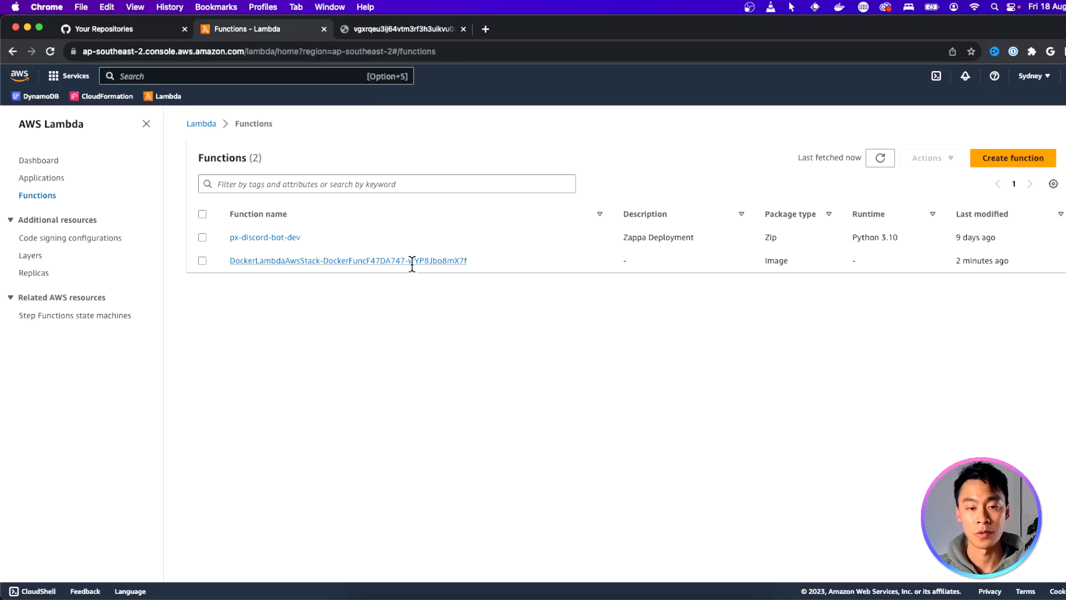
- Open the DockerLambdaAwsStack function and scroll to its image details showing arm64 architecture
{"action": "left_click", "coordinate": [349, 260]}
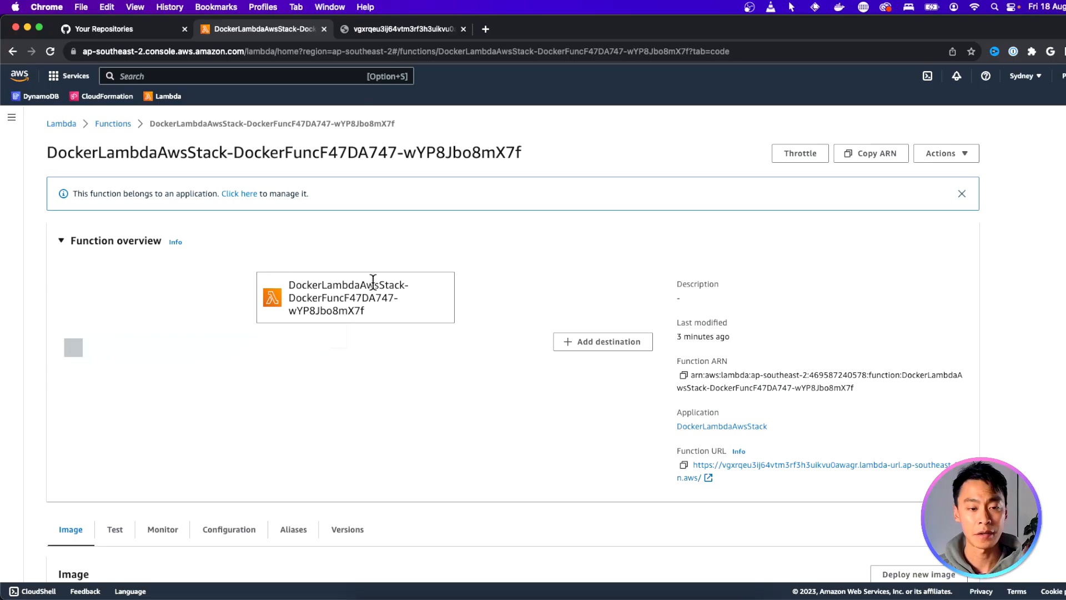
{"action": "scroll", "scroll_direction": "down", "scroll_amount": 3}
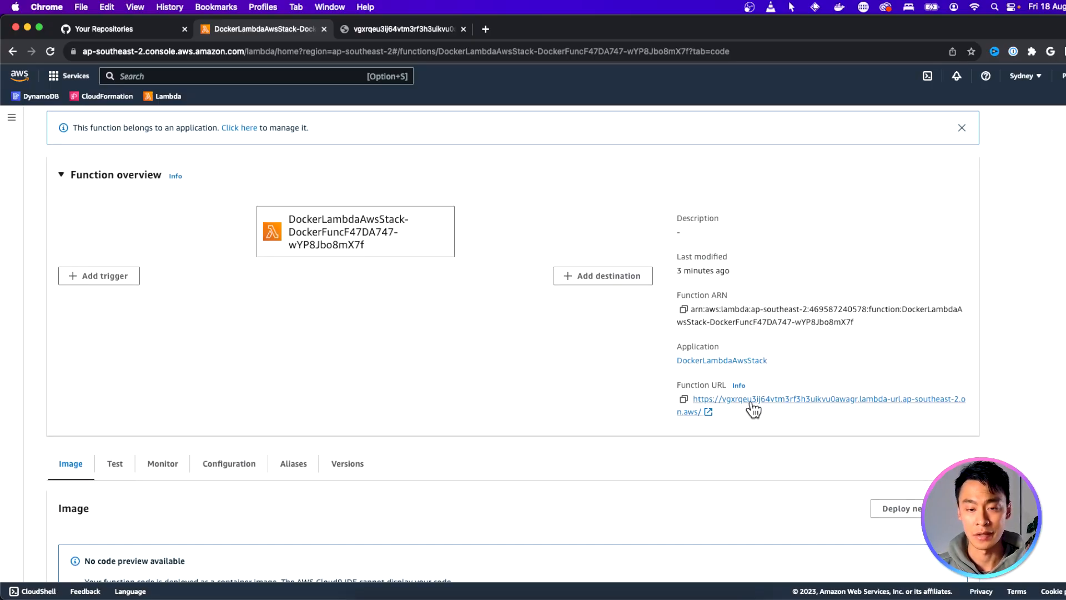
{"action": "scroll", "scroll_direction": "down", "scroll_amount": 3}
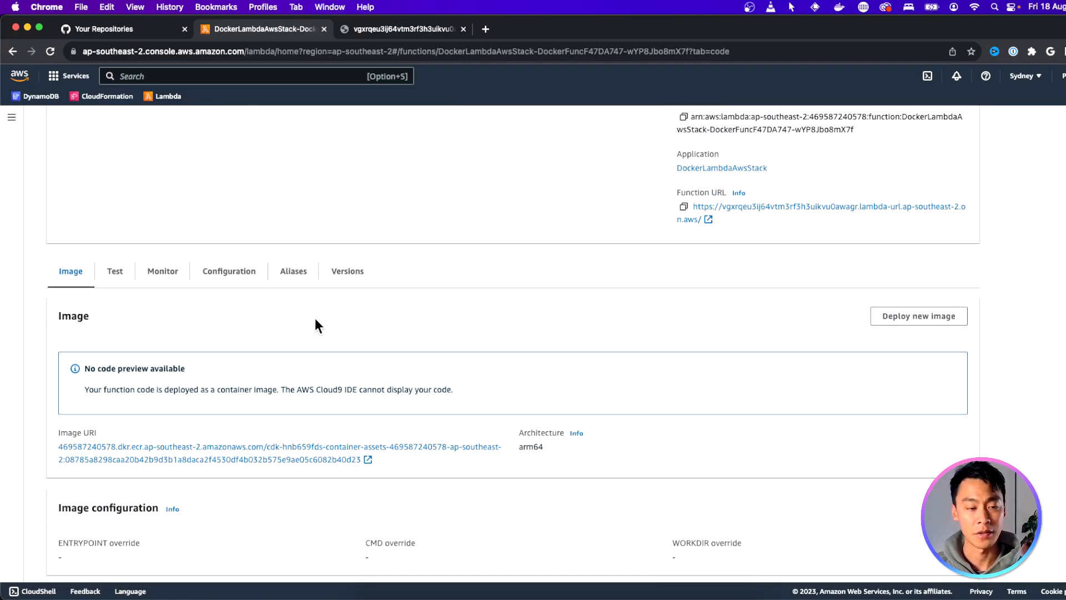
{"action": "mouse_move", "coordinate": [450, 476]}
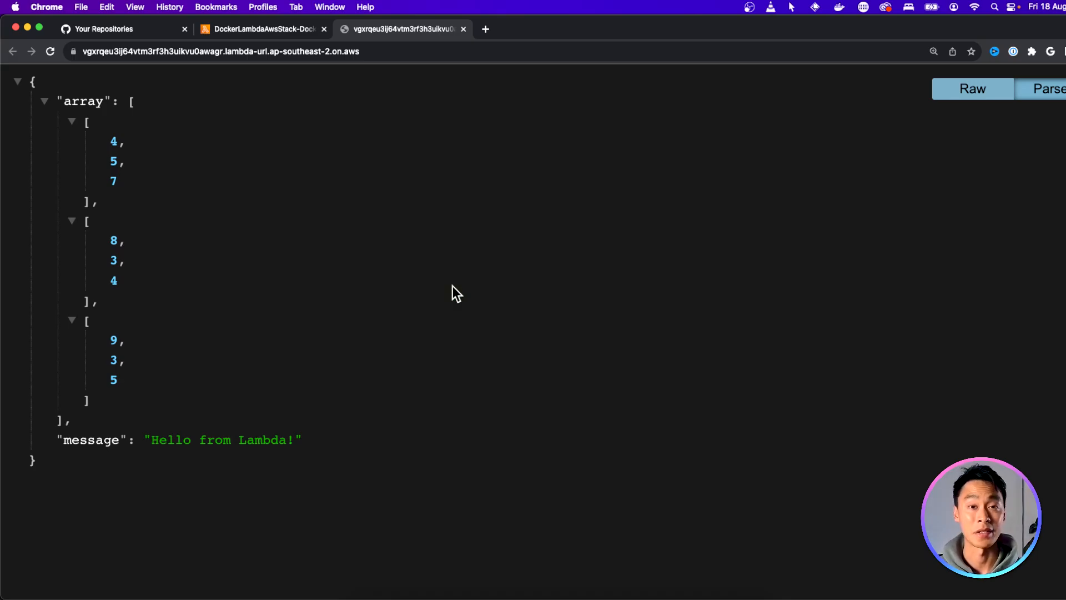
{"action": "mouse_move", "coordinate": [387, 349]}
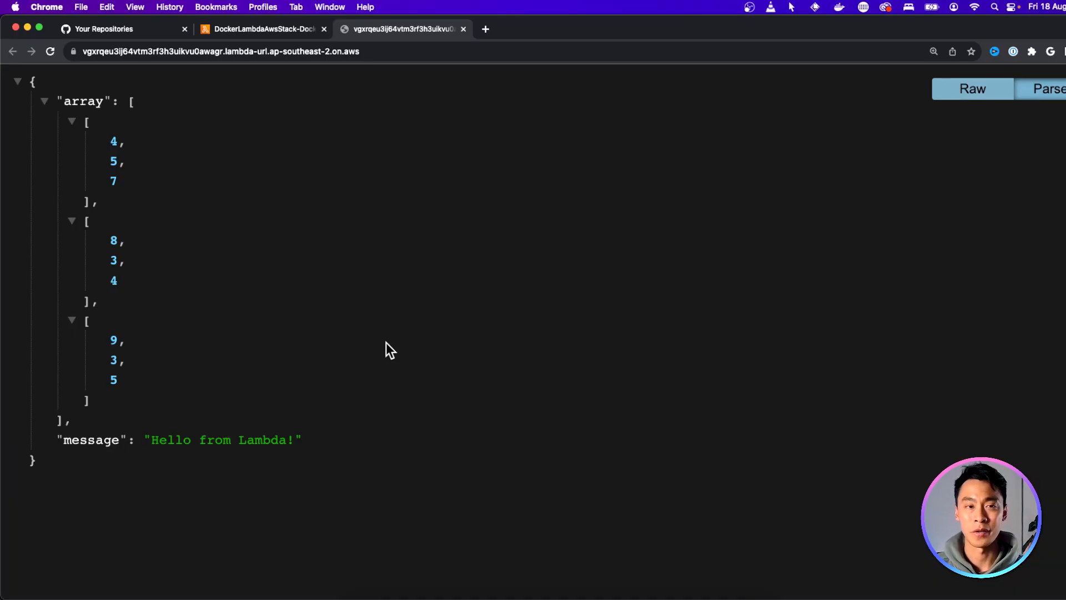
{"action": "mouse_move", "coordinate": [420, 49]}
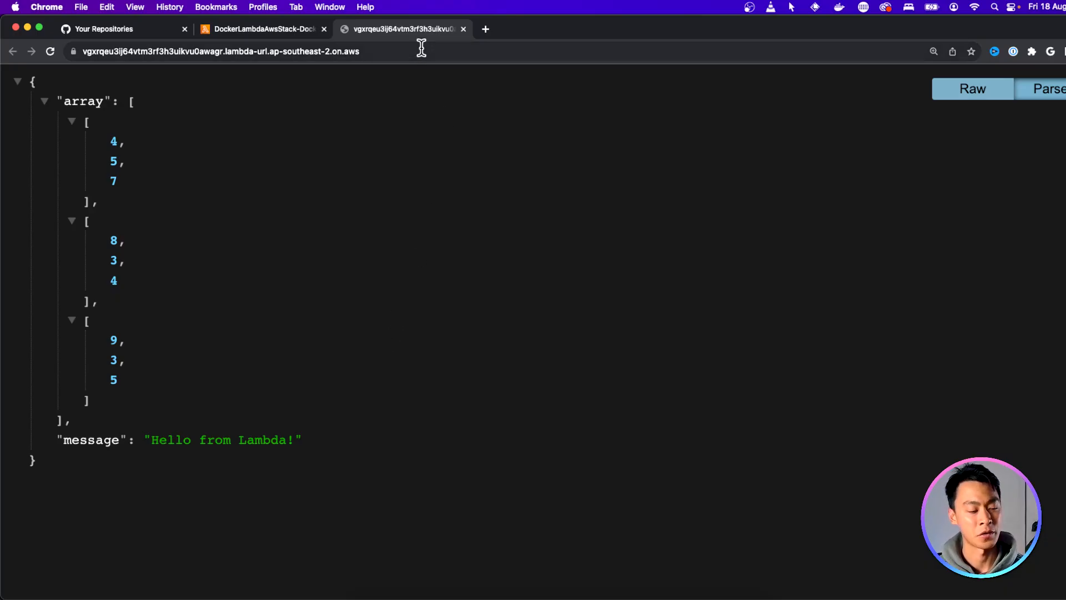